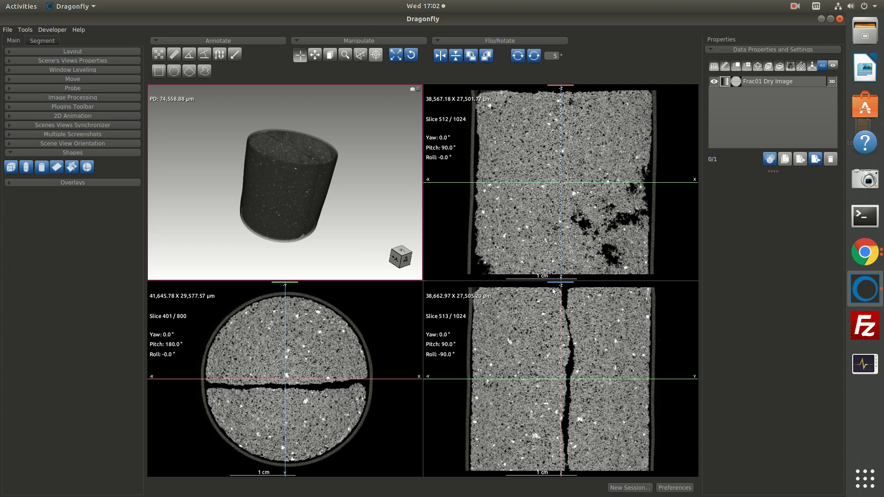
{"action": "mouse_move", "coordinate": [470, 296]}
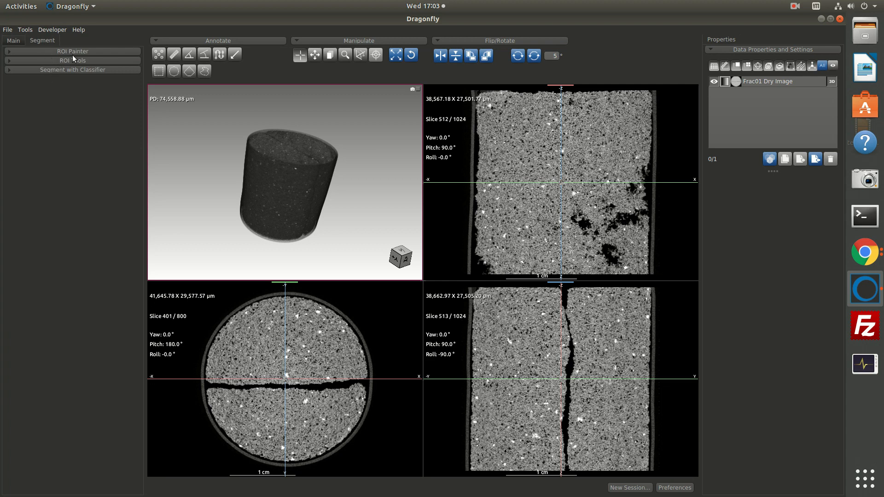
{"action": "mouse_move", "coordinate": [92, 64]}
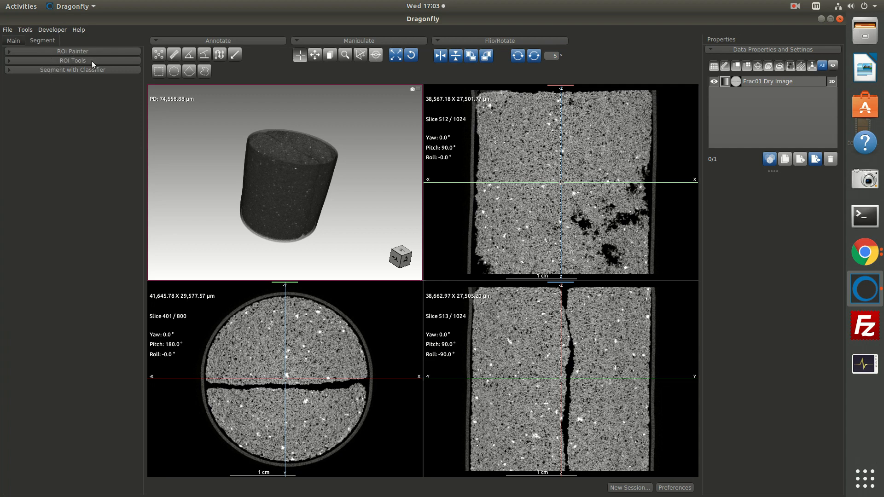
{"action": "mouse_move", "coordinate": [91, 69]}
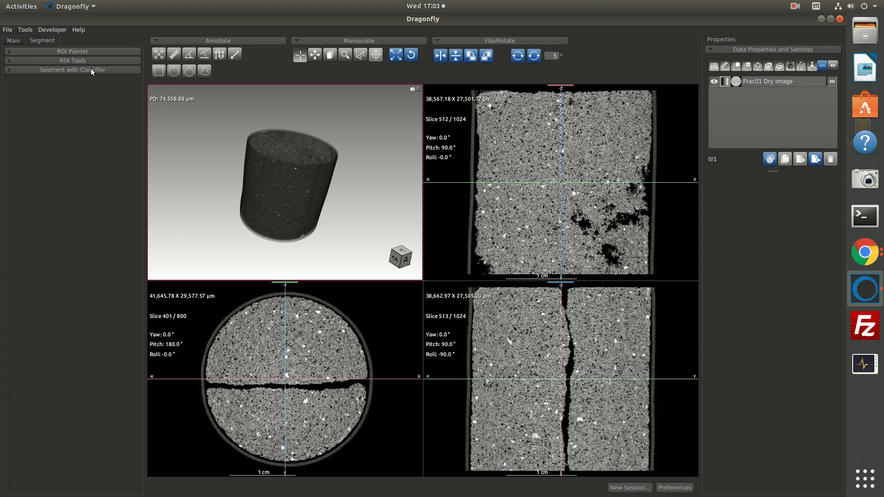
Expand the ROI Tools panel on the Segment tab.
{"action": "left_click", "coordinate": [72, 69]}
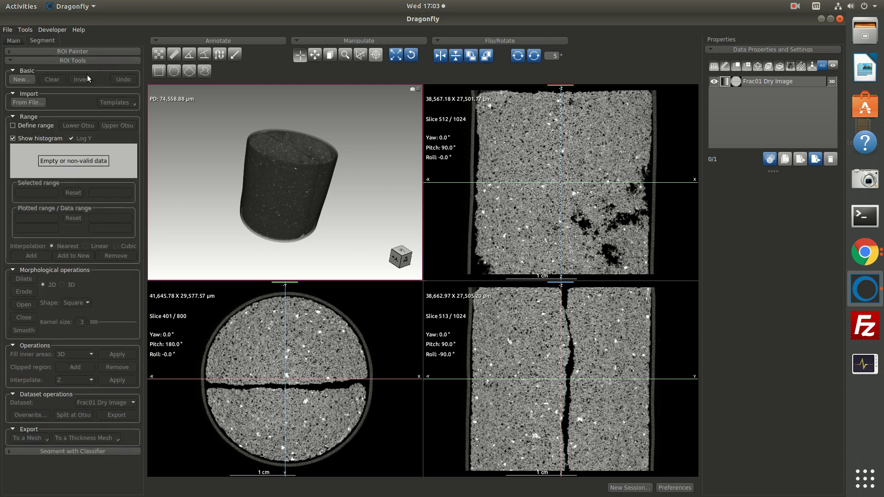
{"action": "mouse_move", "coordinate": [13, 60]}
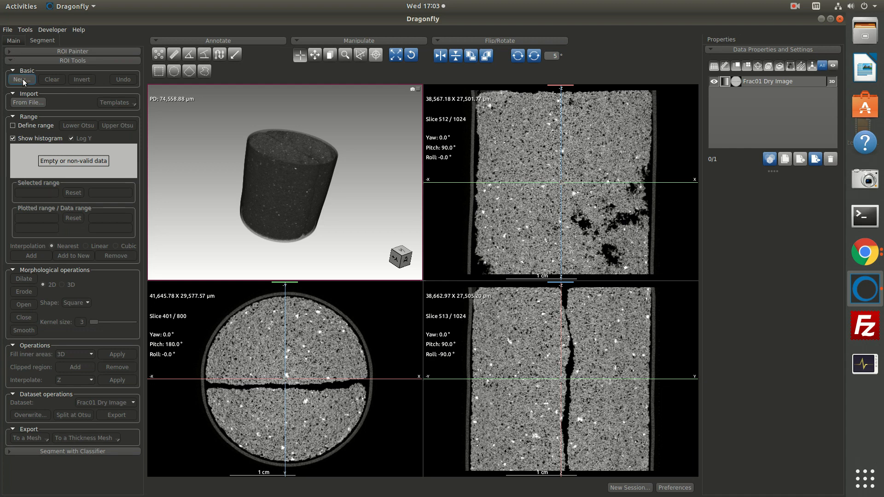
Name a new region of interest 'air' and give it a green colour.
{"action": "left_click", "coordinate": [20, 78]}
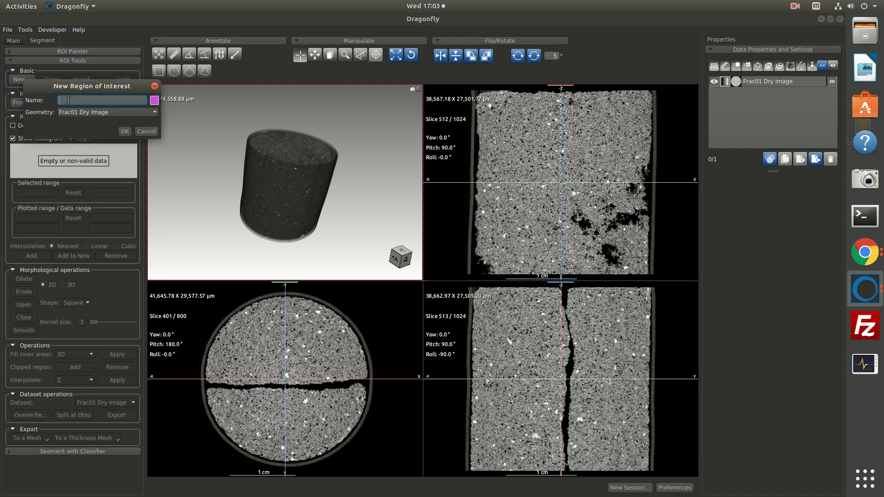
{"action": "type", "text": "air"}
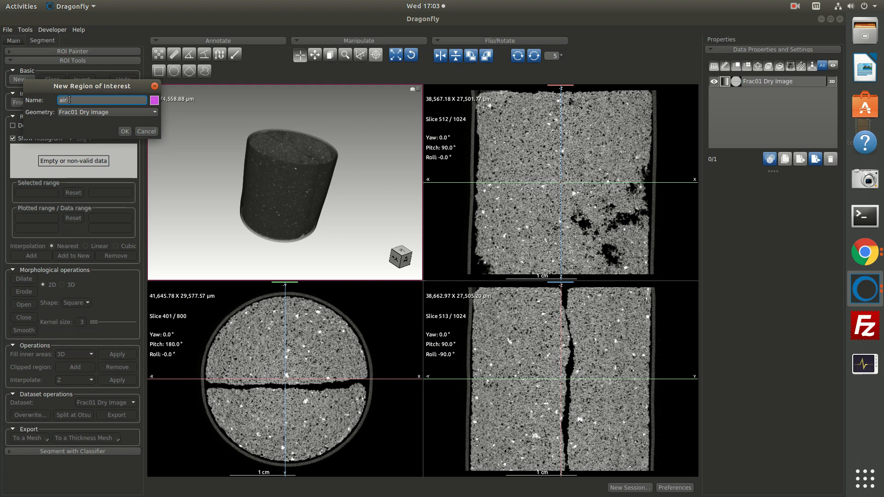
{"action": "left_click", "coordinate": [154, 100]}
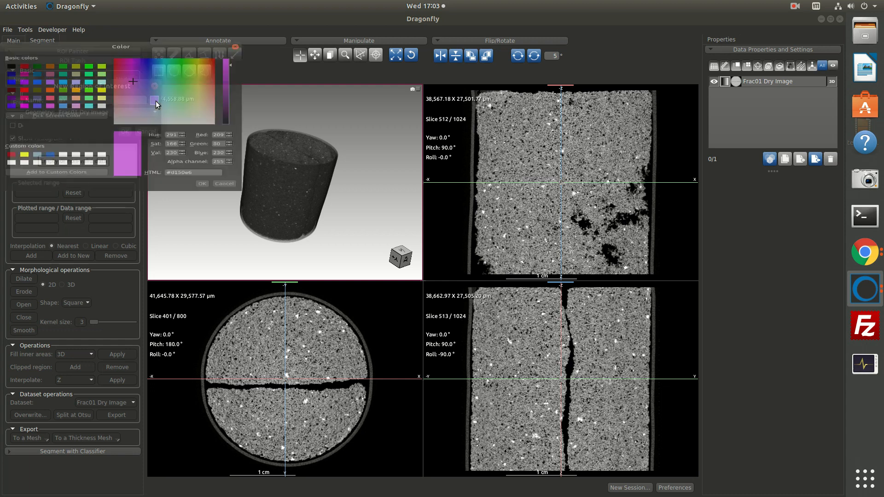
{"action": "left_click", "coordinate": [88, 91]}
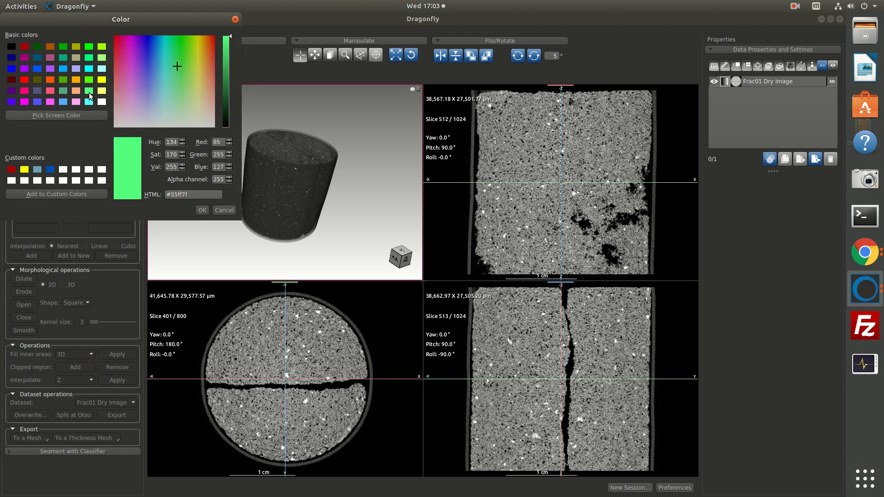
{"action": "left_click", "coordinate": [202, 210]}
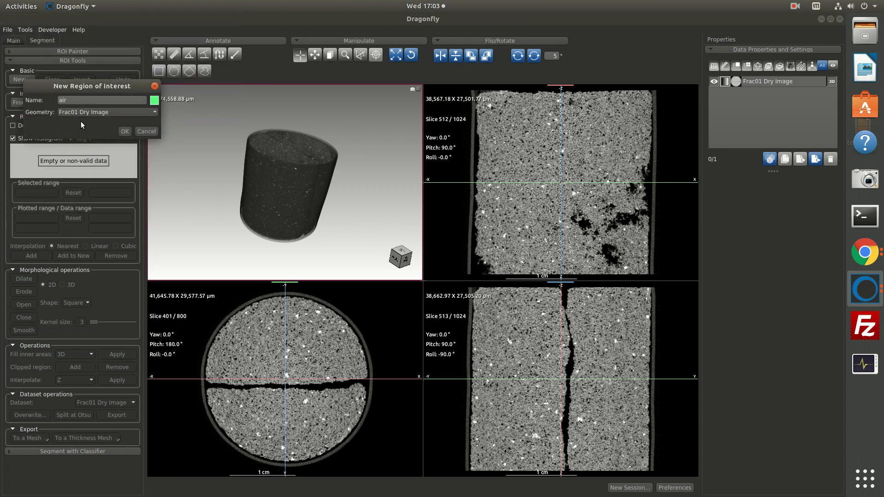
Keep Frac01 Dry Image as the region's geometry and create the region.
{"action": "left_click", "coordinate": [108, 111]}
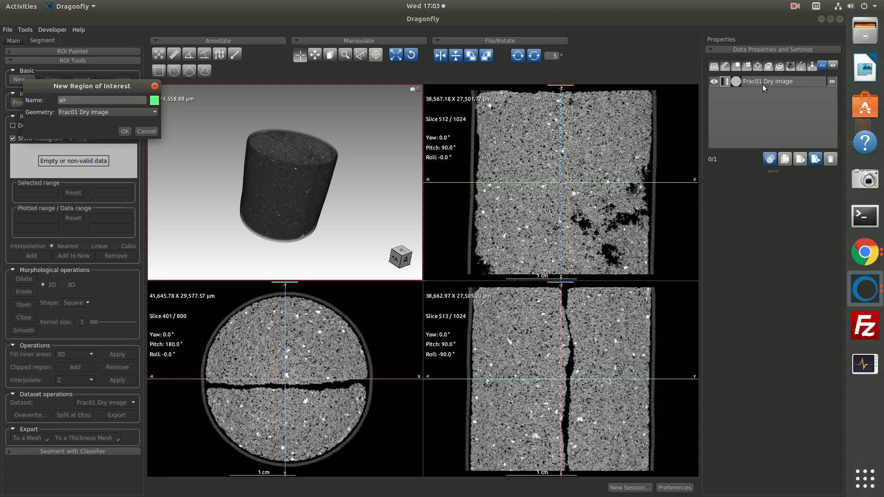
{"action": "left_click", "coordinate": [107, 111]}
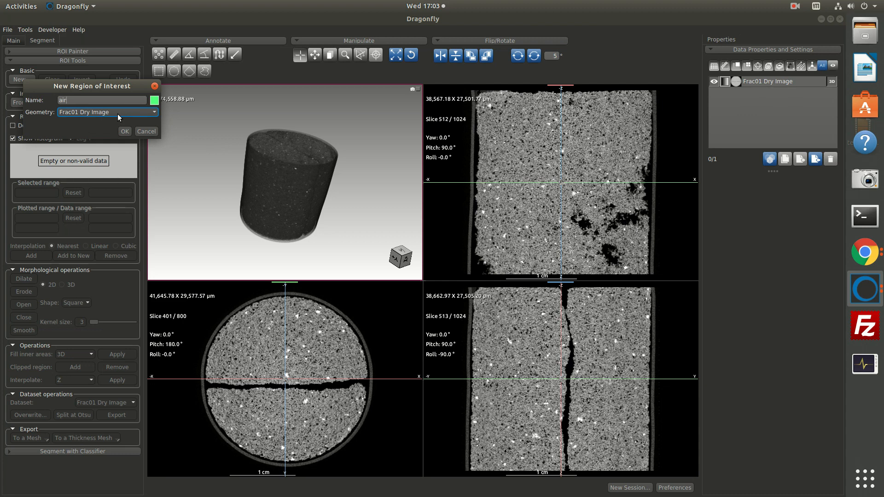
{"action": "left_click", "coordinate": [124, 131]}
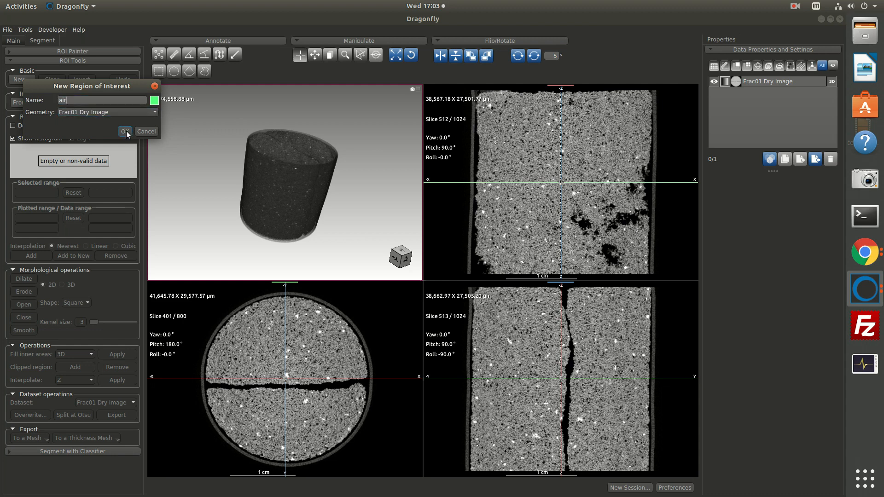
{"action": "left_click", "coordinate": [124, 131]}
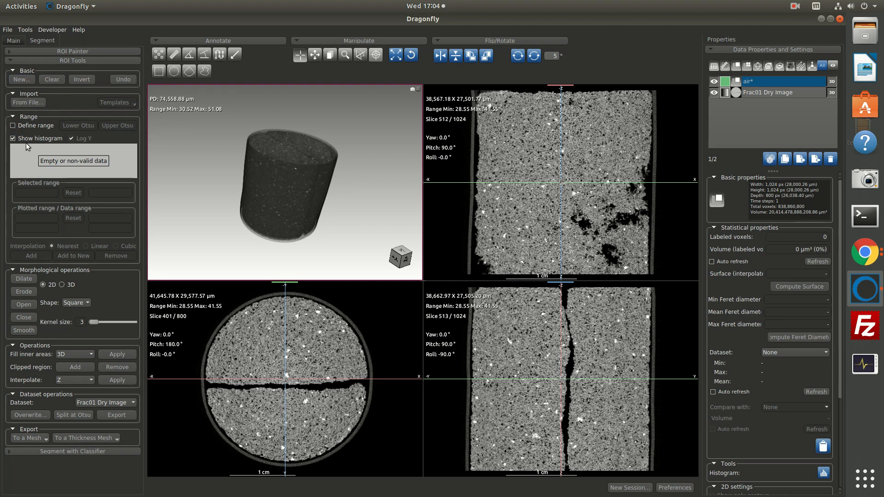
Enable Define range and narrow the histogram threshold to roughly 0–32.
{"action": "left_click", "coordinate": [12, 125]}
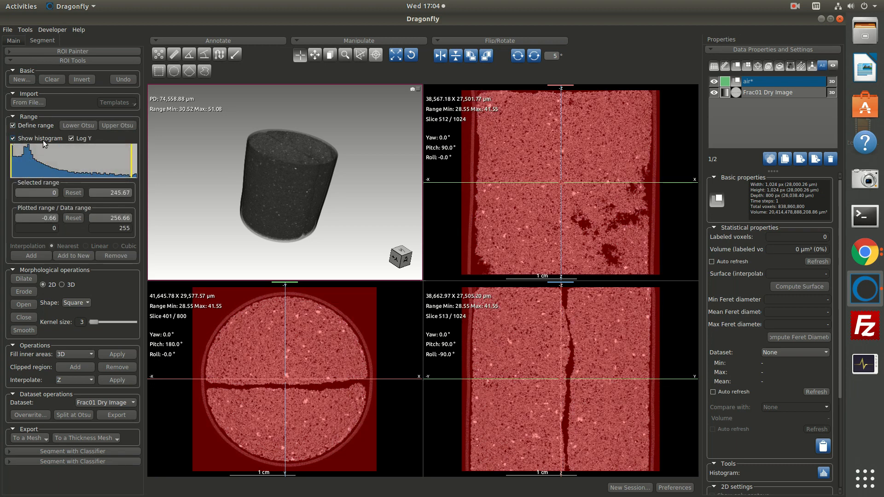
{"action": "left_click", "coordinate": [13, 138]}
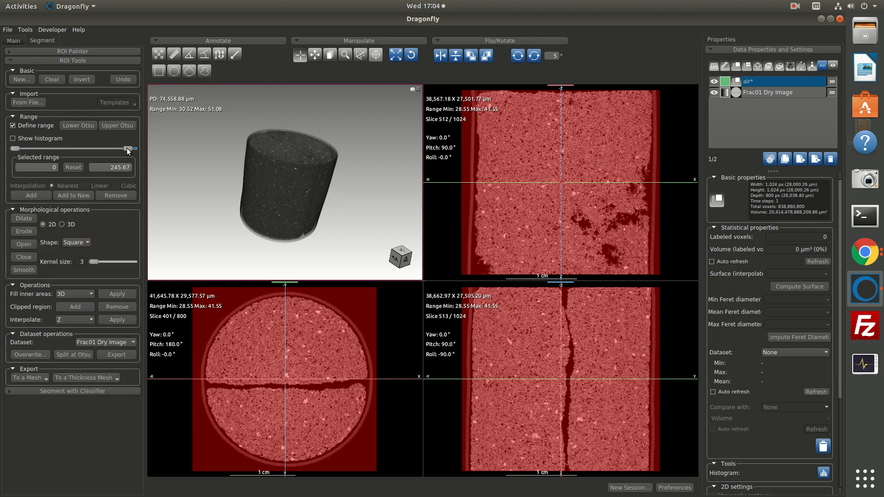
{"action": "left_click_drag", "start_coordinate": [129, 149], "coordinate": [28, 149]}
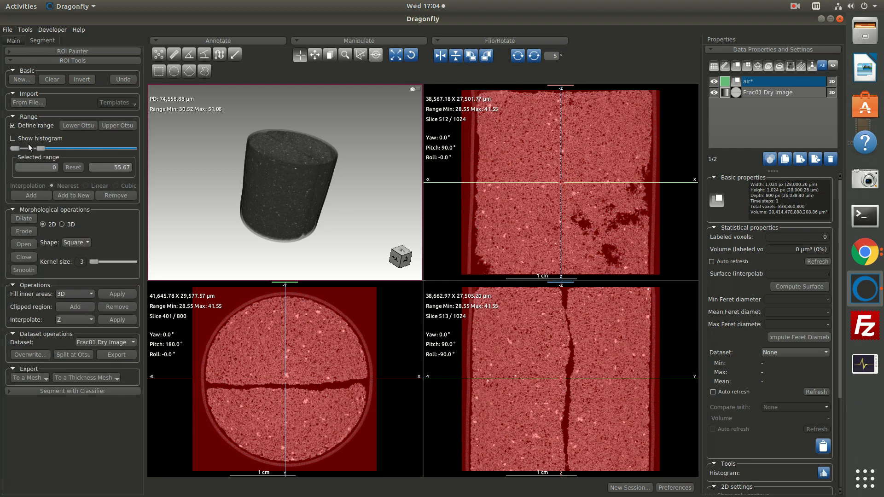
{"action": "left_click", "coordinate": [12, 138]}
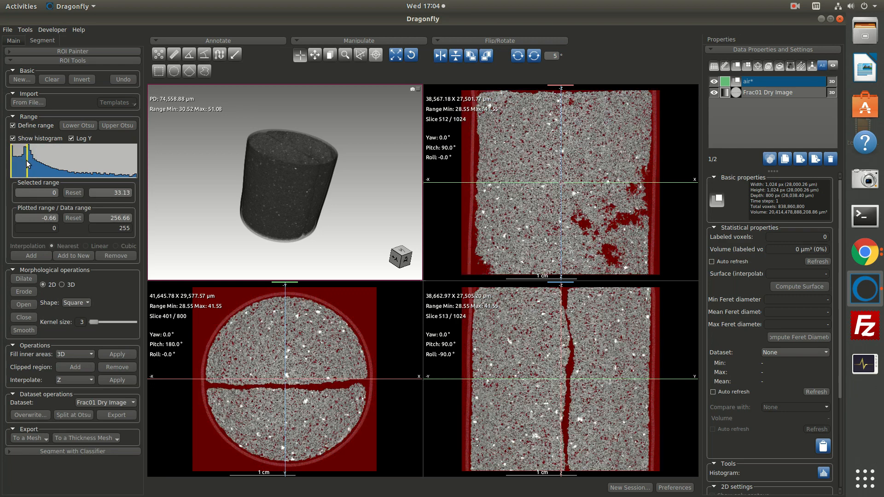
{"action": "left_click_drag", "start_coordinate": [28, 163], "coordinate": [43, 166]}
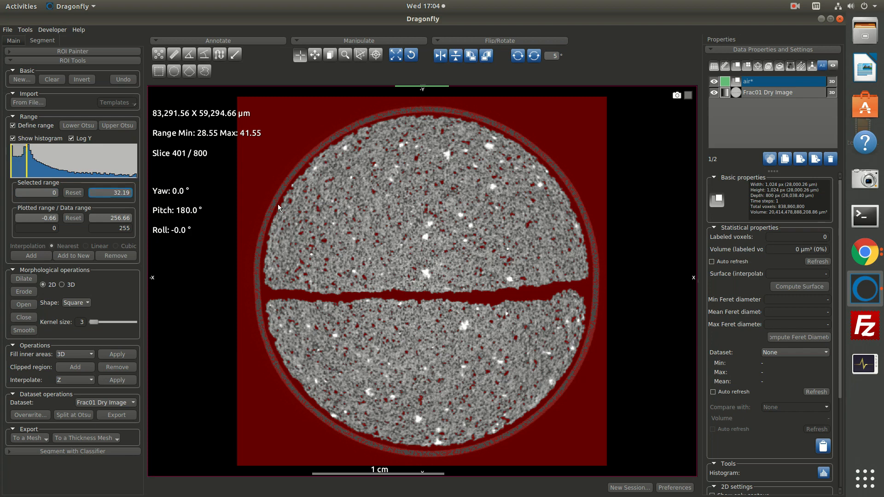
{"action": "mouse_move", "coordinate": [667, 191]}
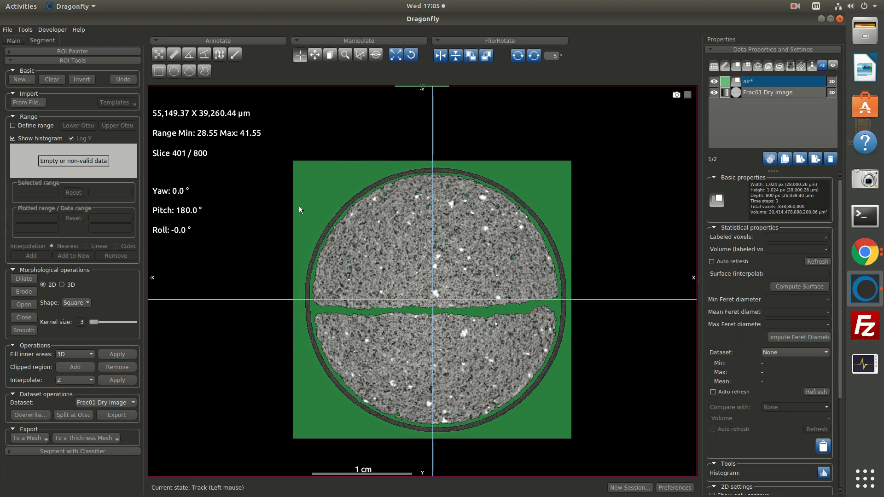
{"action": "mouse_move", "coordinate": [353, 404]}
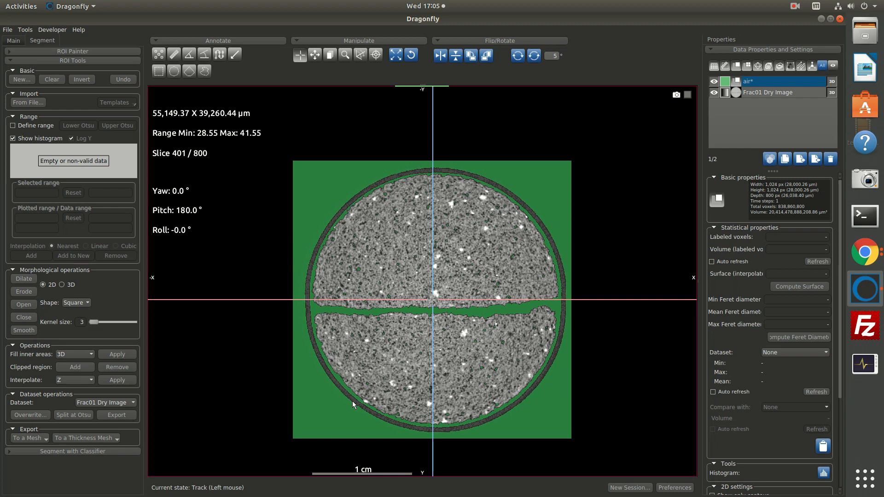
{"action": "mouse_move", "coordinate": [509, 376]}
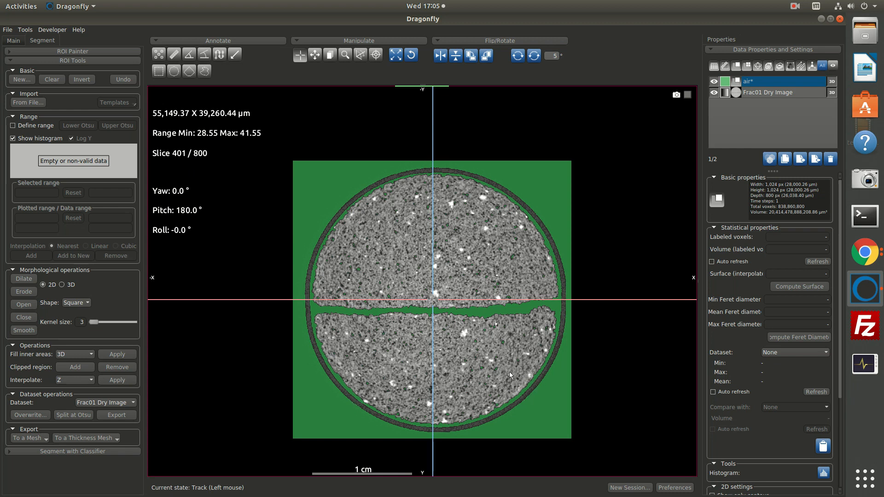
{"action": "mouse_move", "coordinate": [496, 372]}
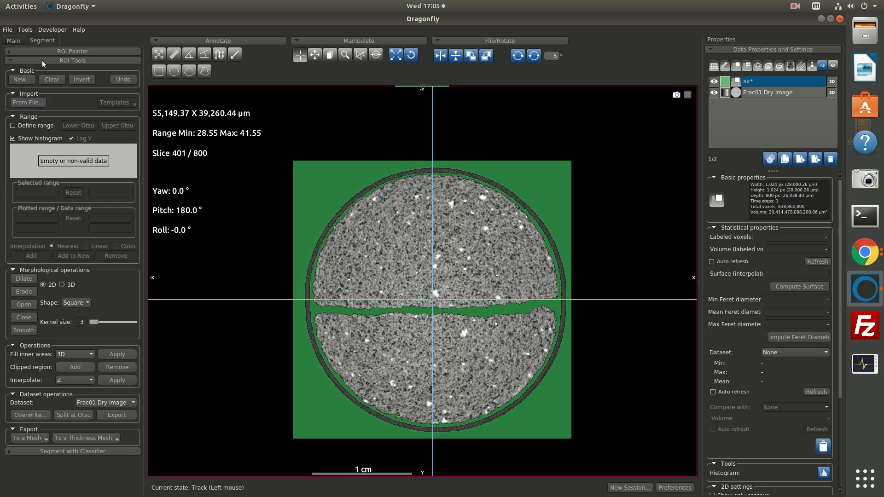
Add the Cylinder2 shape from the Main tab's Shapes panel.
{"action": "left_click", "coordinate": [13, 40]}
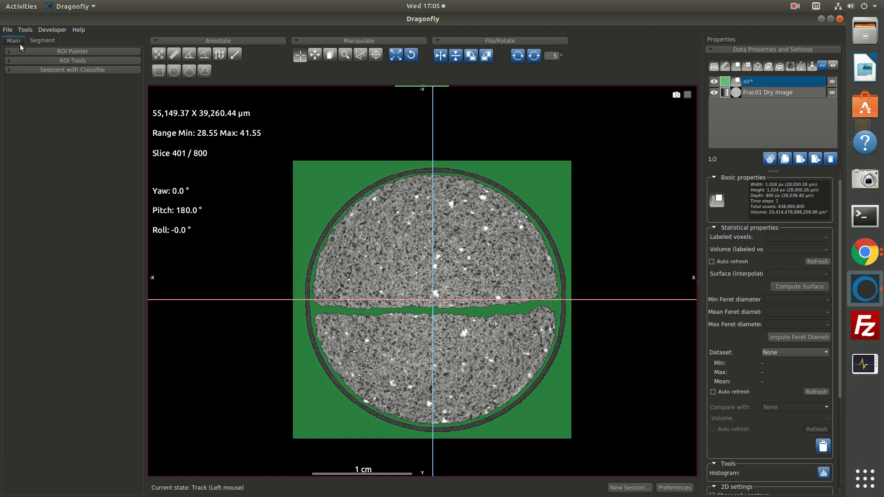
{"action": "left_click", "coordinate": [13, 40]}
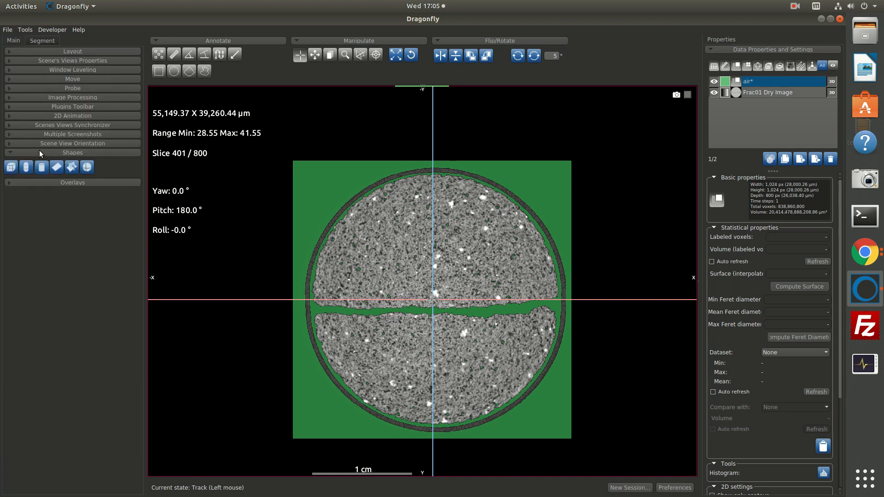
{"action": "mouse_move", "coordinate": [11, 166]}
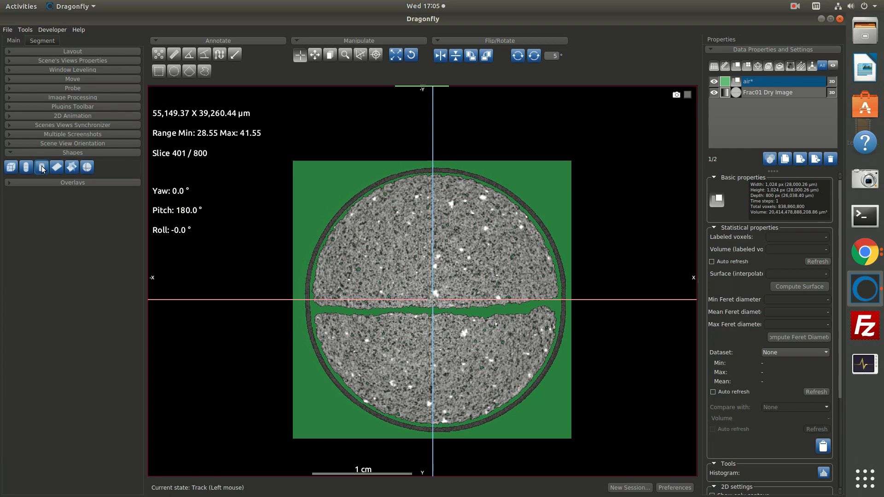
{"action": "left_click", "coordinate": [40, 166]}
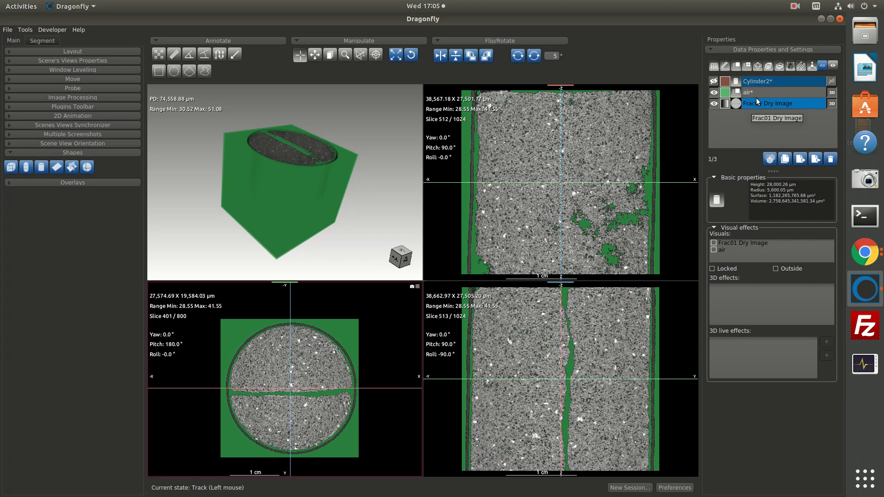
Make Cylinder2 visible through the Data Properties list.
{"action": "left_click", "coordinate": [773, 81]}
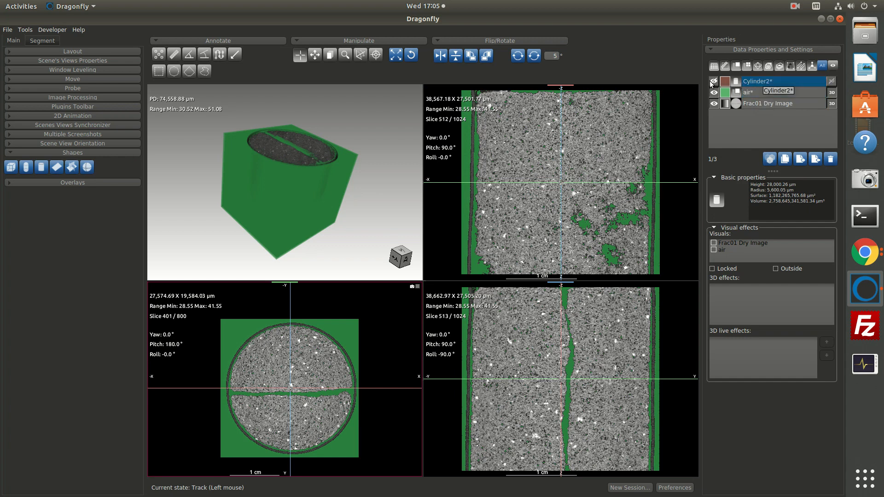
{"action": "left_click", "coordinate": [714, 92]}
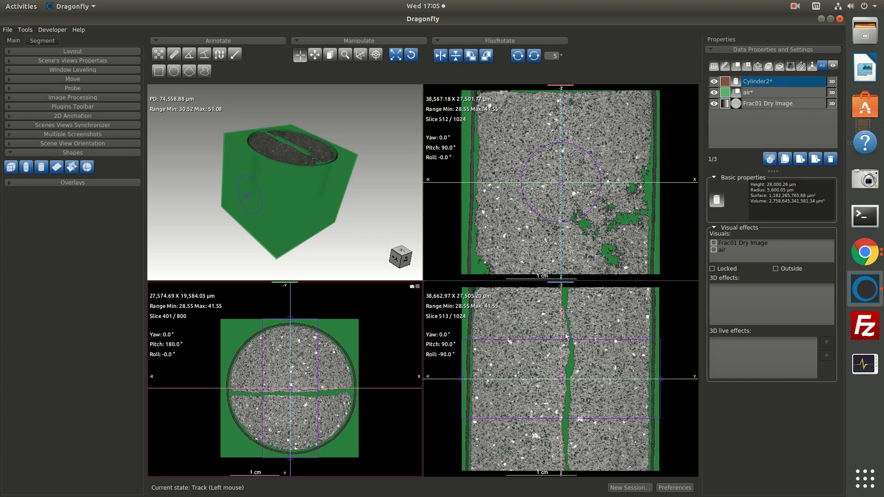
{"action": "mouse_move", "coordinate": [623, 356]}
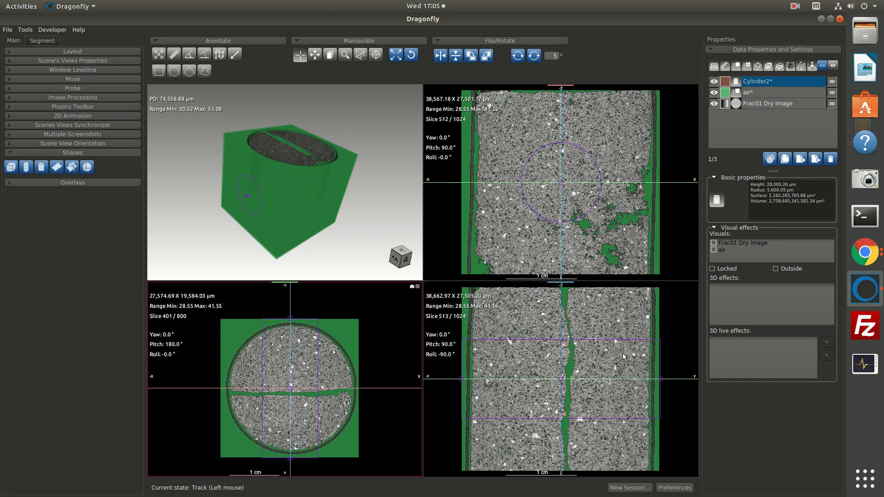
{"action": "mouse_move", "coordinate": [514, 379]}
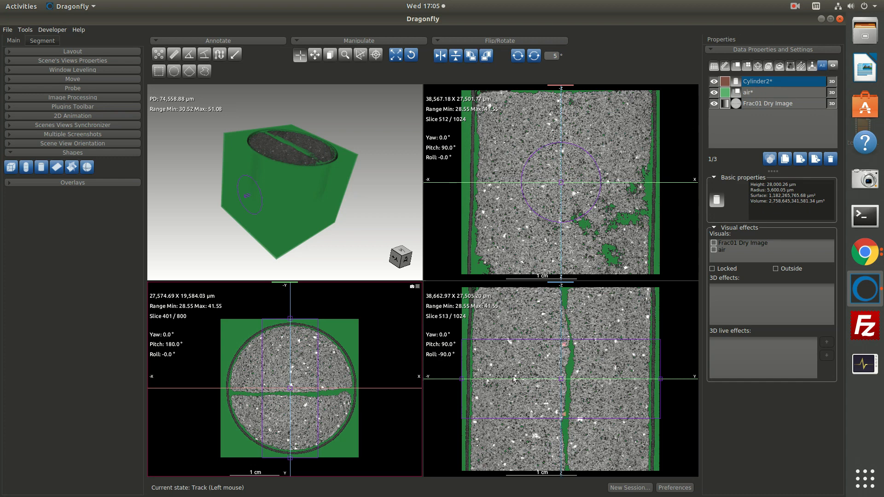
{"action": "mouse_move", "coordinate": [630, 372]}
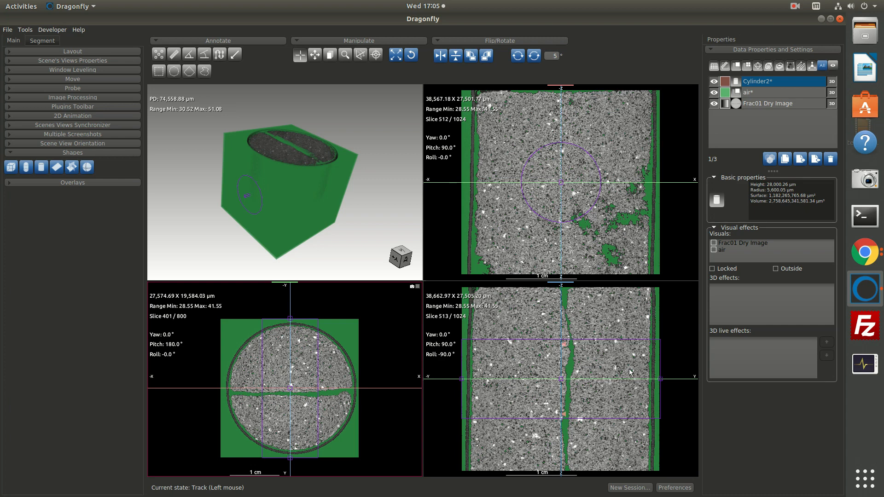
{"action": "mouse_move", "coordinate": [625, 373]}
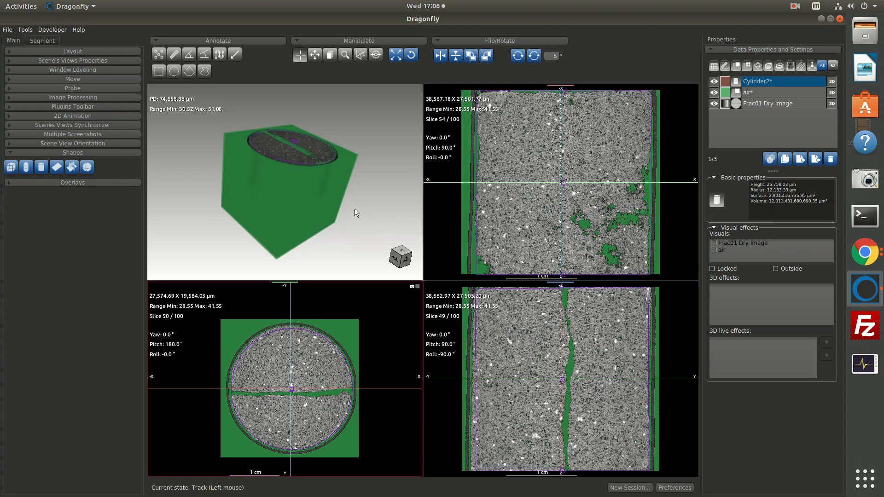
{"action": "mouse_move", "coordinate": [353, 187]}
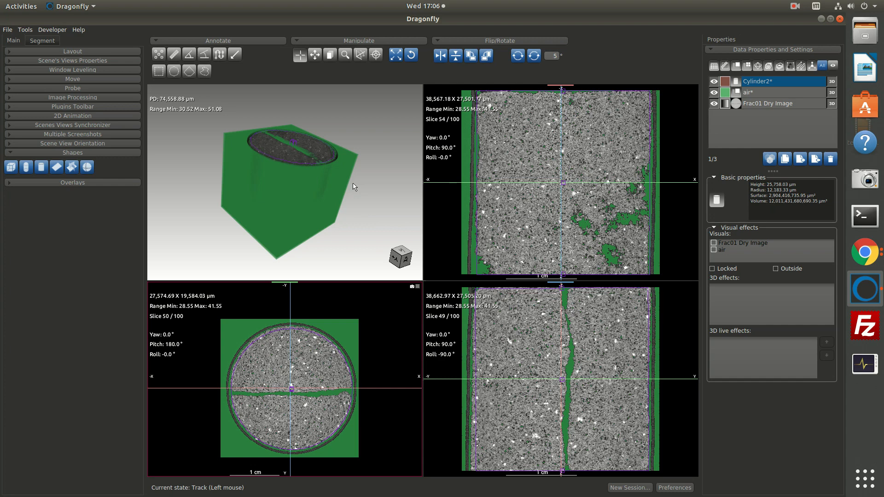
Clip air and Frac01 Dry Image to Cylinder2 with Clip 3D and Outside enabled.
{"action": "left_click", "coordinate": [767, 81]}
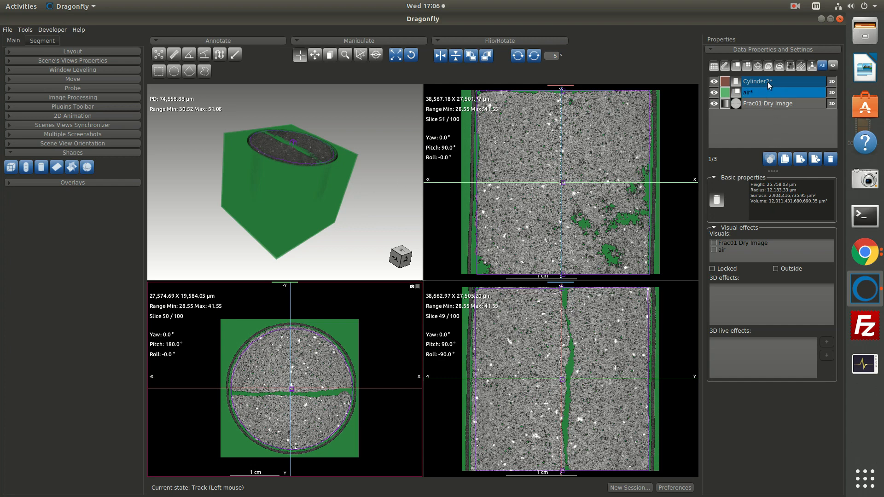
{"action": "left_click", "coordinate": [758, 81]}
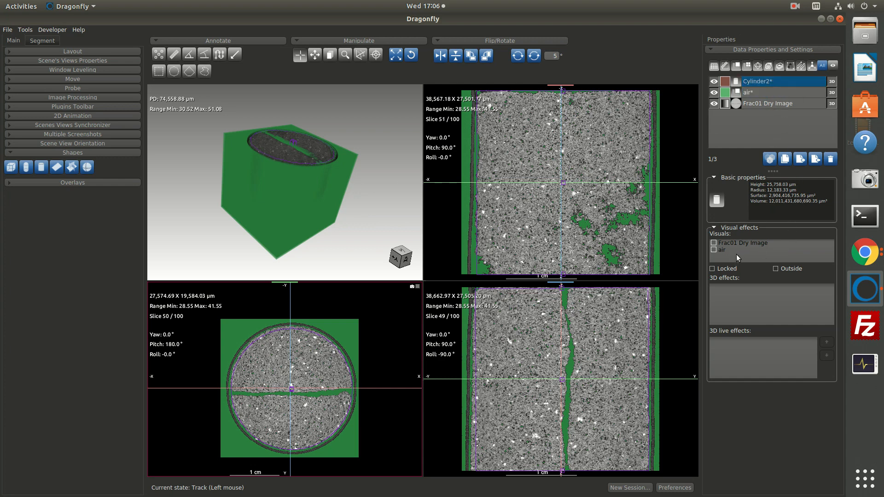
{"action": "left_click", "coordinate": [768, 103]}
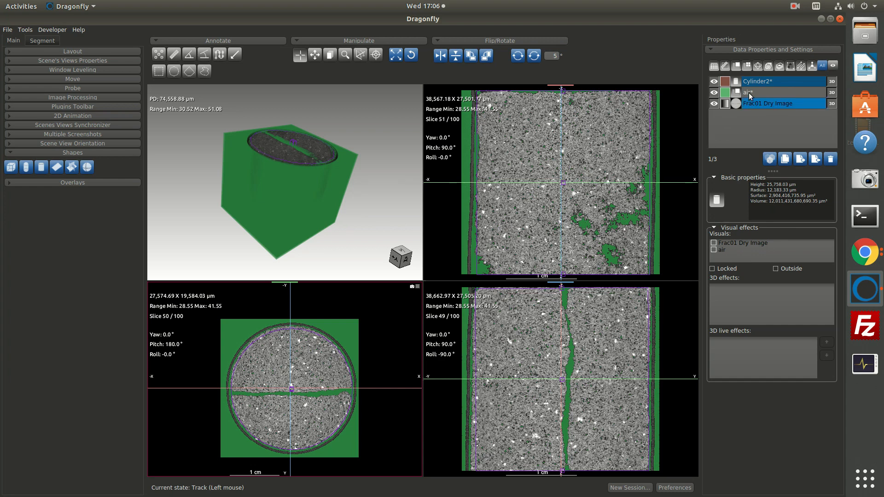
{"action": "left_click", "coordinate": [764, 103]}
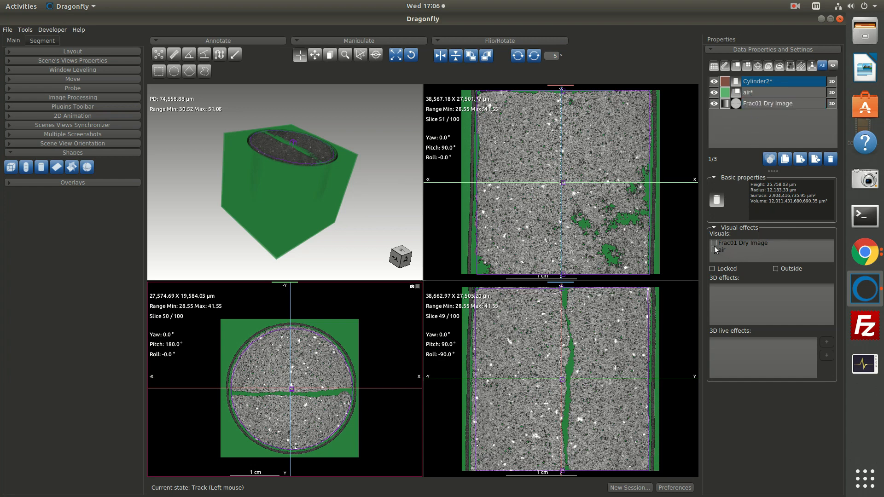
{"action": "mouse_move", "coordinate": [750, 246]}
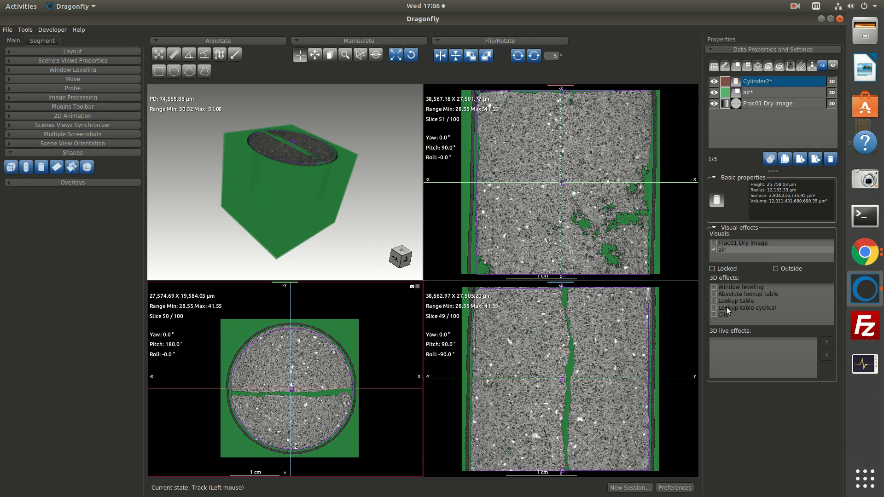
{"action": "left_click", "coordinate": [714, 315]}
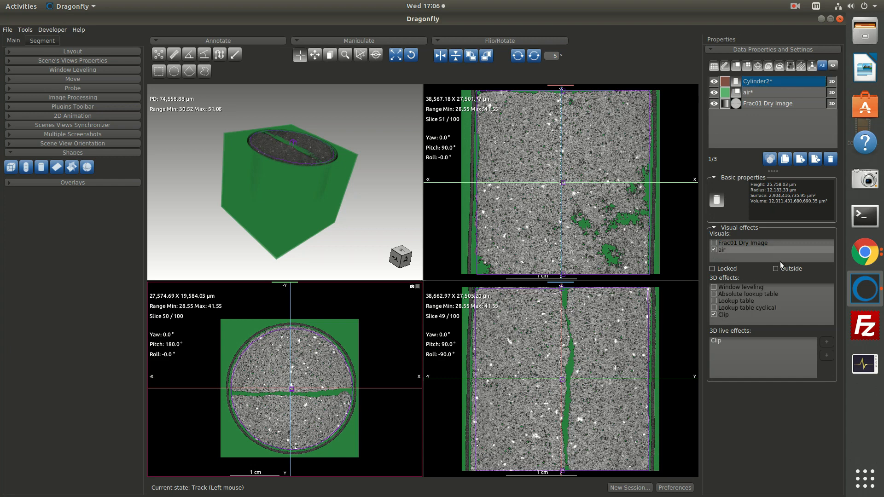
{"action": "left_click", "coordinate": [777, 269]}
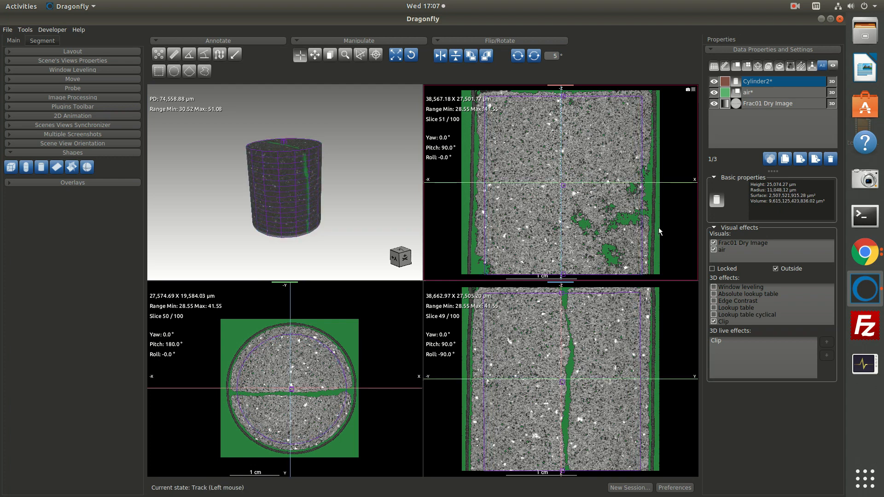
{"action": "mouse_move", "coordinate": [492, 269]}
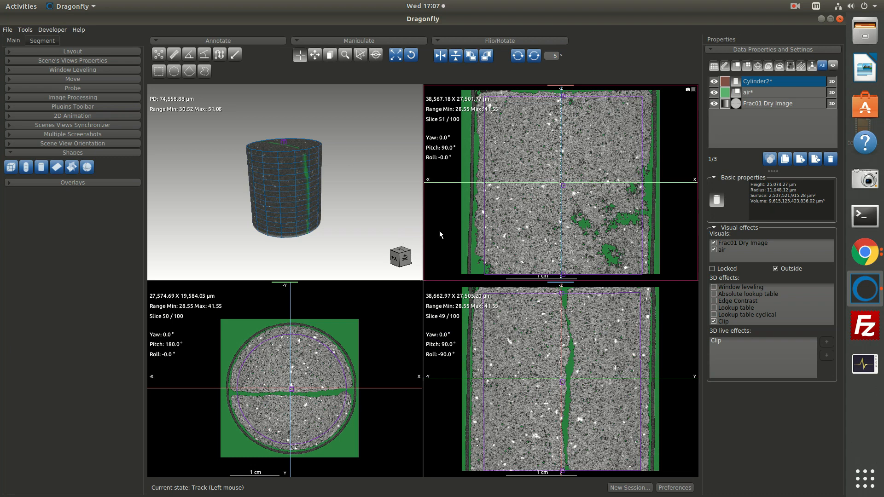
Mask the air ROI with Cylinder2 via Mask ROI, then tilt the 3D core.
{"action": "left_click", "coordinate": [759, 81]}
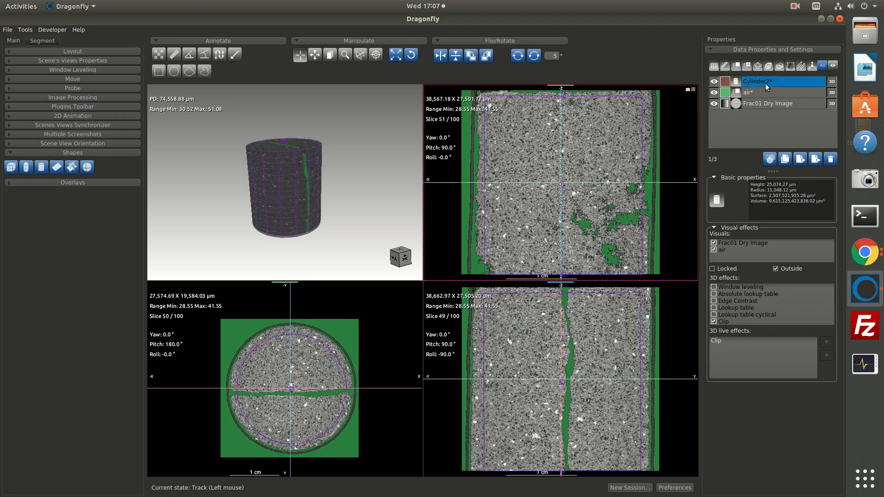
{"action": "right_click", "coordinate": [759, 81]}
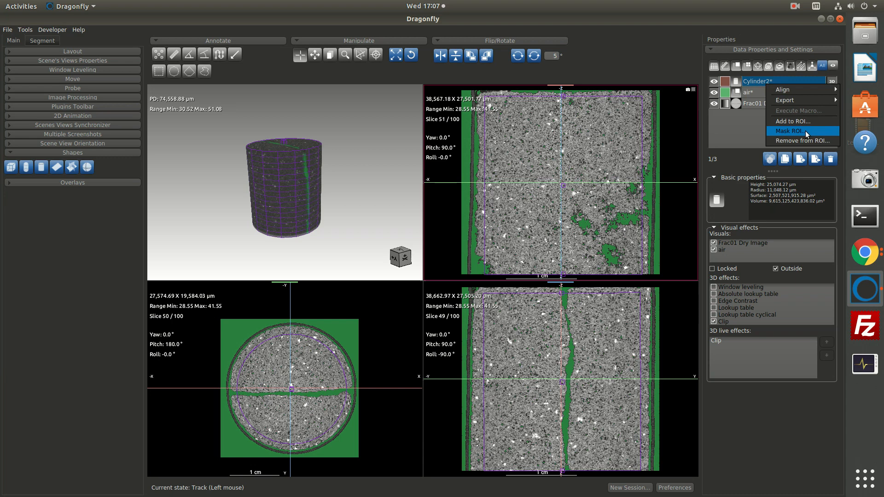
{"action": "left_click", "coordinate": [795, 131]}
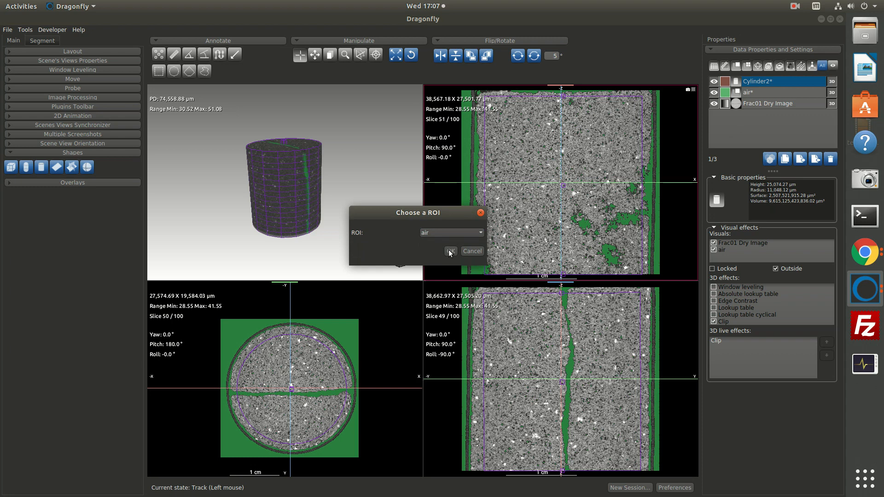
{"action": "left_click", "coordinate": [451, 251]}
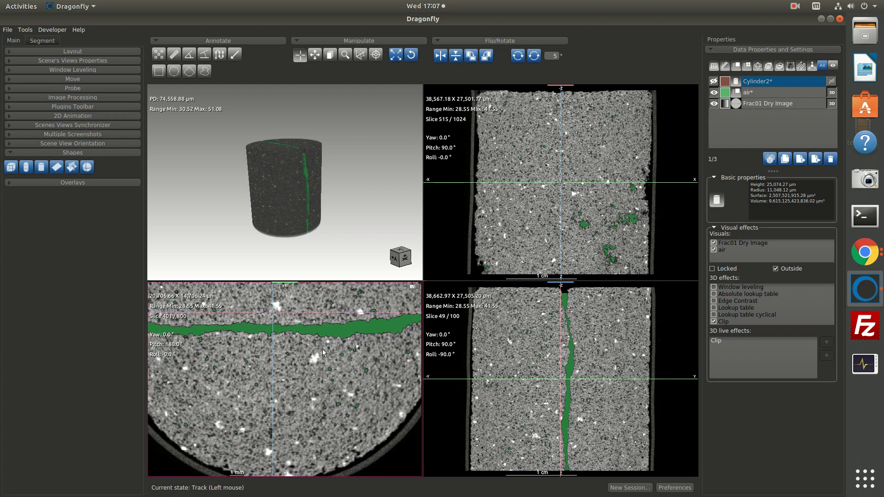
{"action": "mouse_move", "coordinate": [340, 355]}
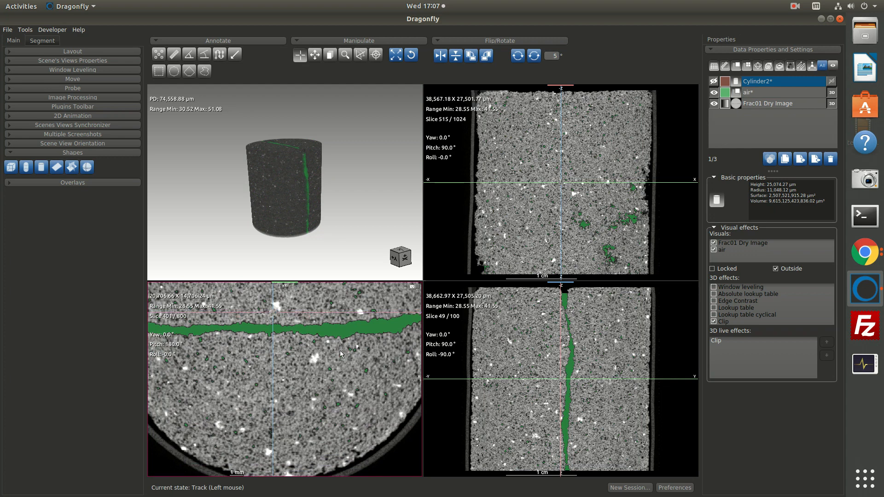
{"action": "scroll", "scroll_direction": "down", "scroll_amount": 3}
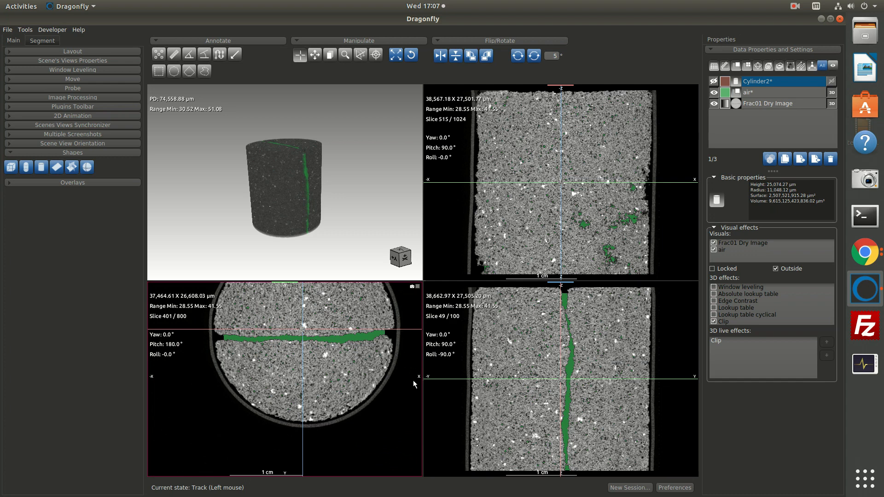
{"action": "mouse_move", "coordinate": [313, 139]}
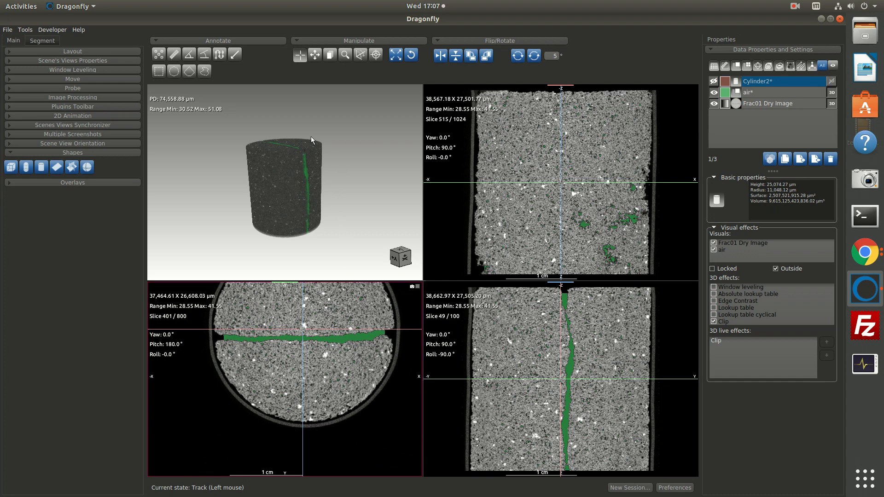
{"action": "left_click_drag", "start_coordinate": [309, 140], "coordinate": [279, 203]}
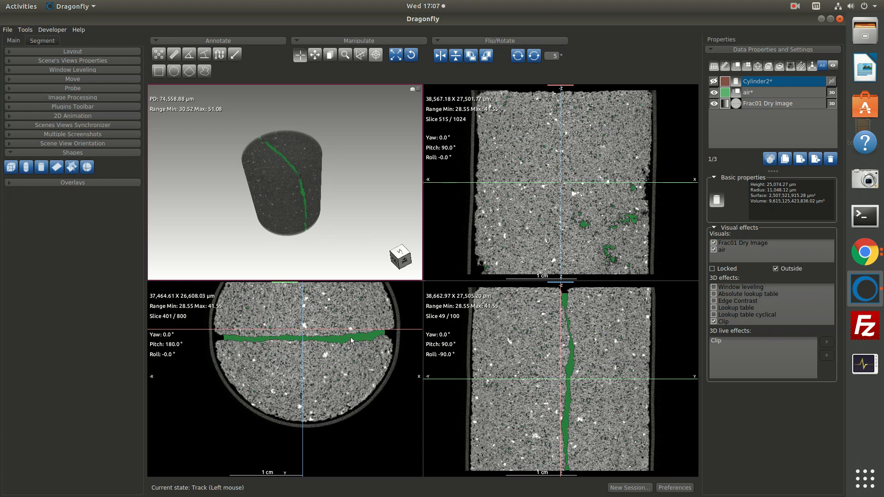
{"action": "mouse_move", "coordinate": [520, 324]}
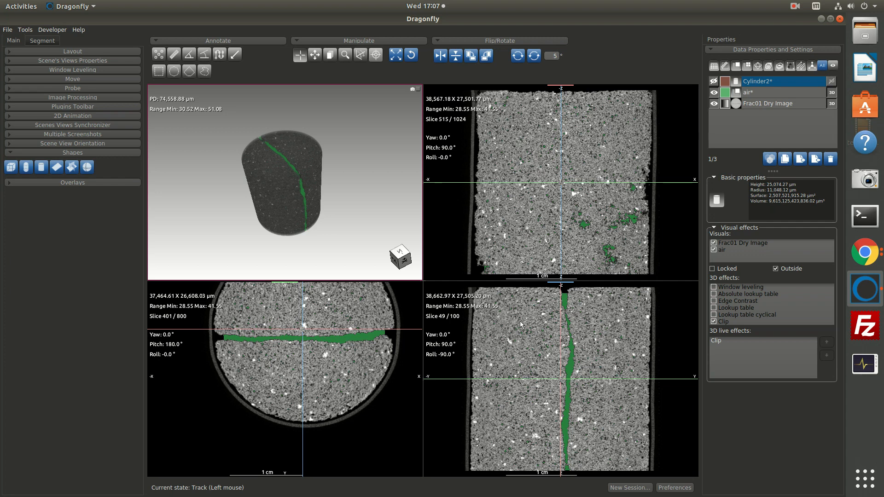
{"action": "mouse_move", "coordinate": [481, 281]}
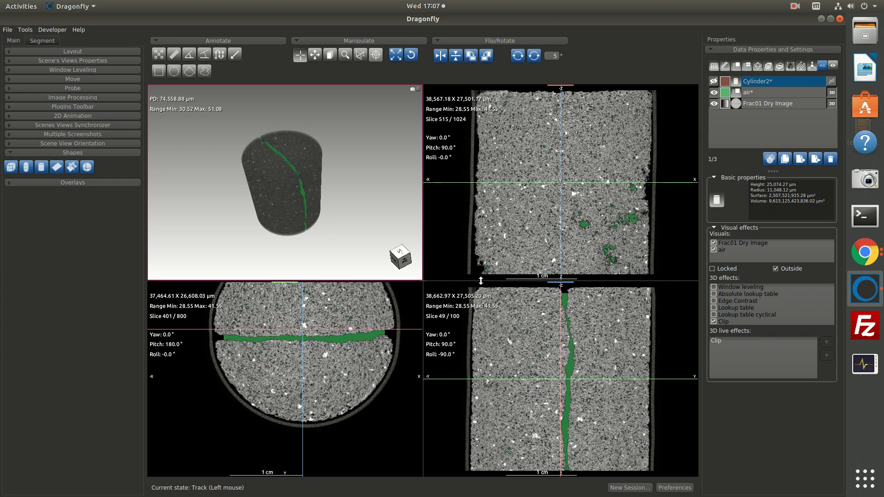
Run minimal voxel count island removal on the air region.
{"action": "left_click", "coordinate": [768, 103]}
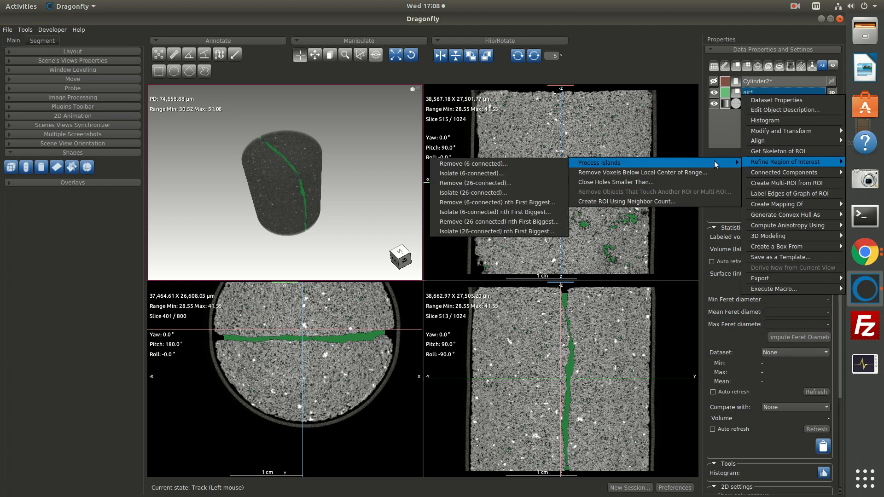
{"action": "mouse_move", "coordinate": [474, 163]}
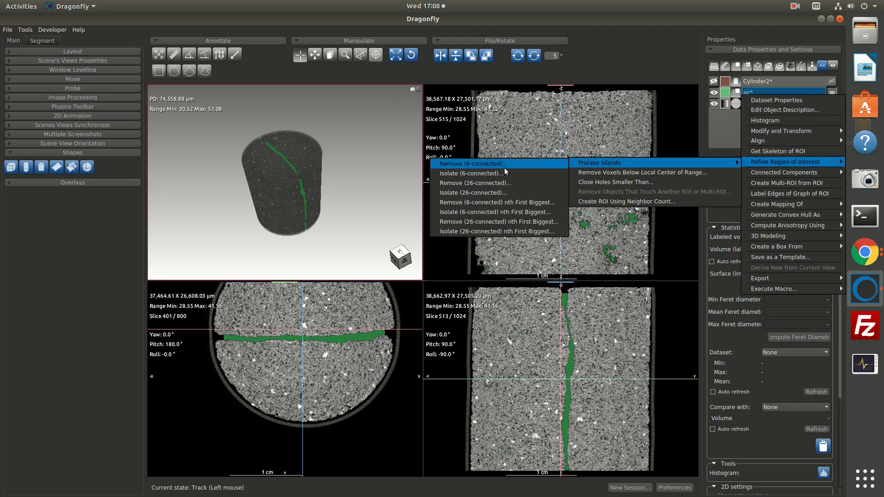
{"action": "mouse_move", "coordinate": [492, 168]}
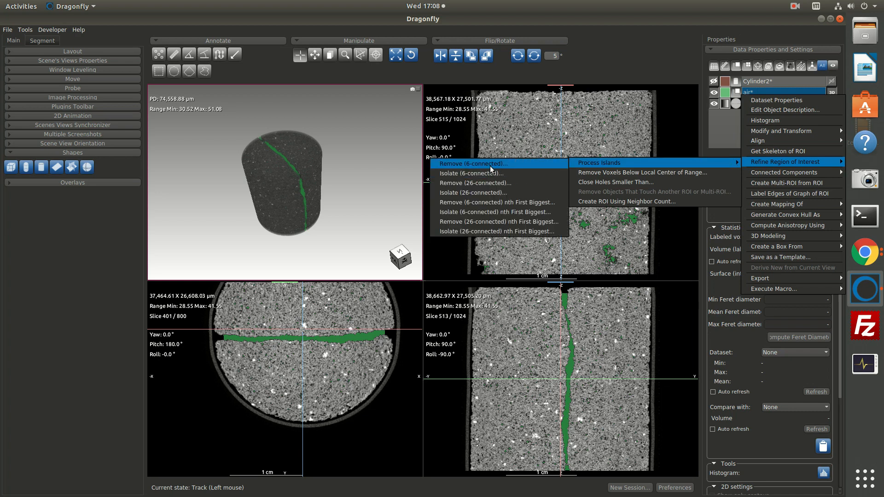
{"action": "left_click", "coordinate": [473, 163]}
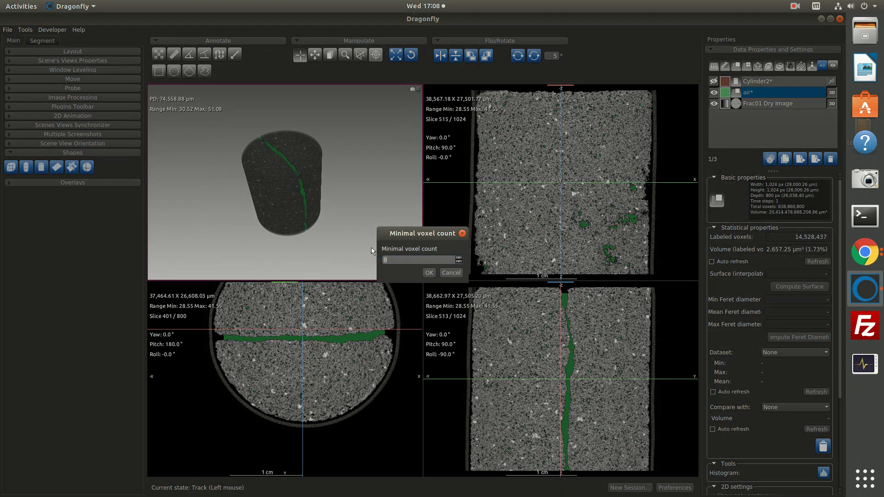
{"action": "left_click", "coordinate": [429, 272]}
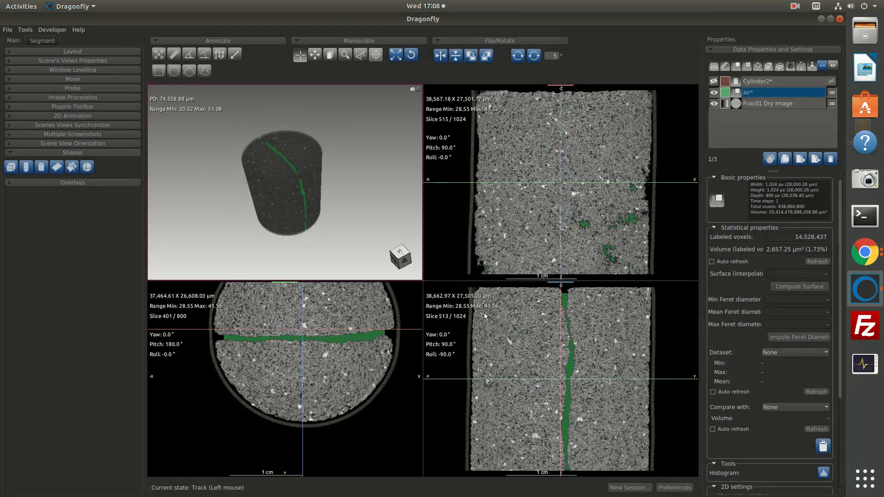
Browse the air region's Refine Region of Interest options toward Process Islands.
{"action": "left_click", "coordinate": [767, 82]}
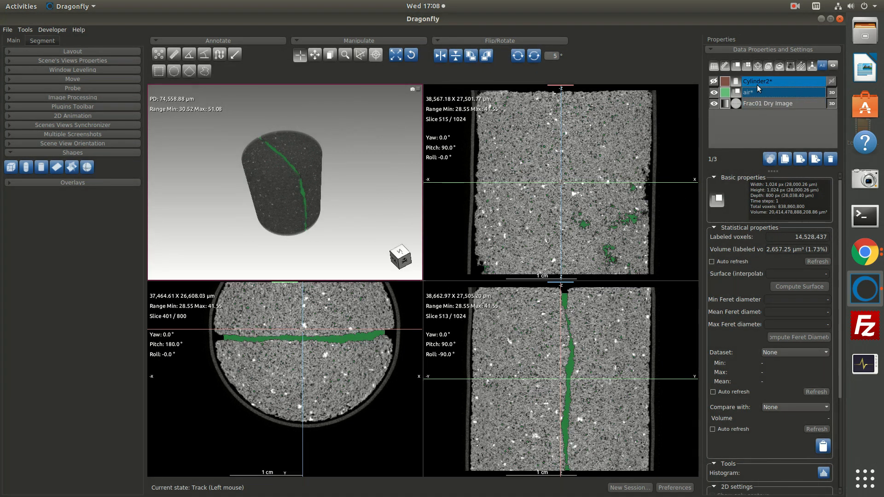
{"action": "right_click", "coordinate": [784, 81]}
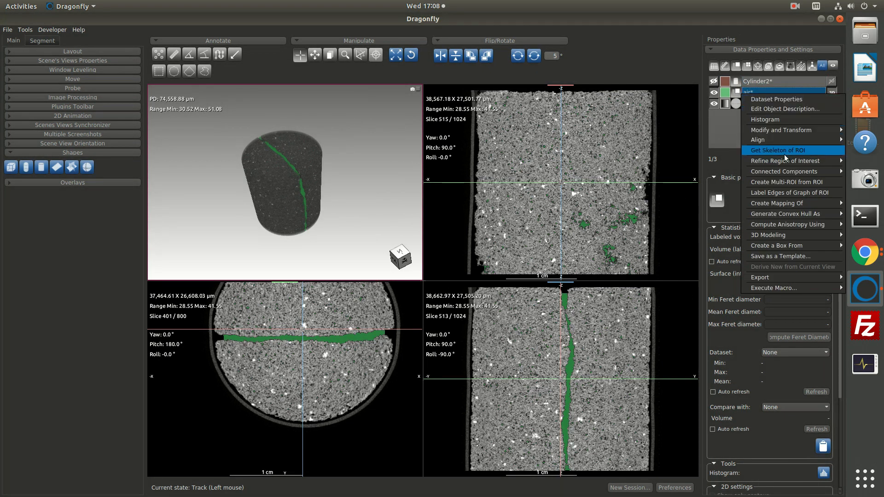
{"action": "left_click", "coordinate": [790, 161]}
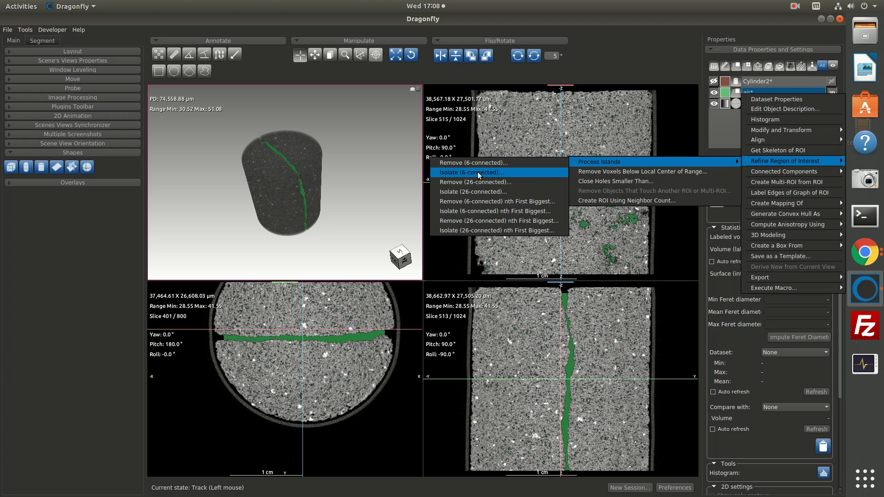
{"action": "mouse_move", "coordinate": [478, 175]}
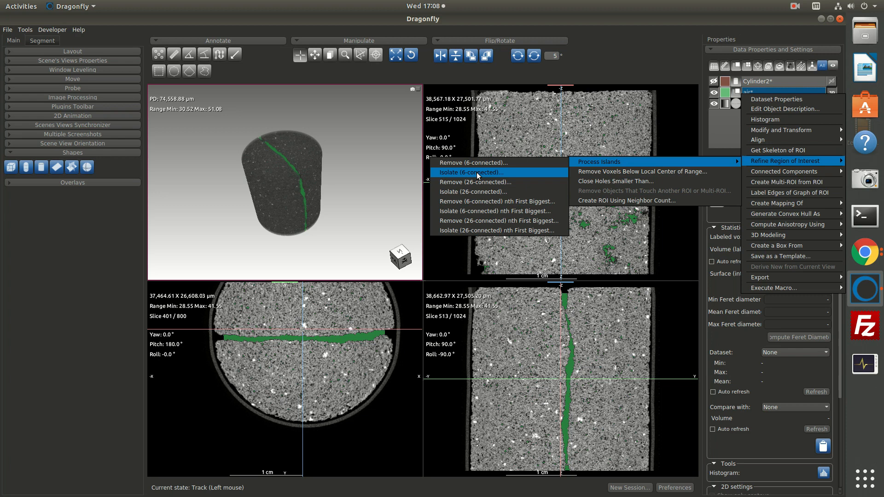
{"action": "mouse_move", "coordinate": [497, 201]}
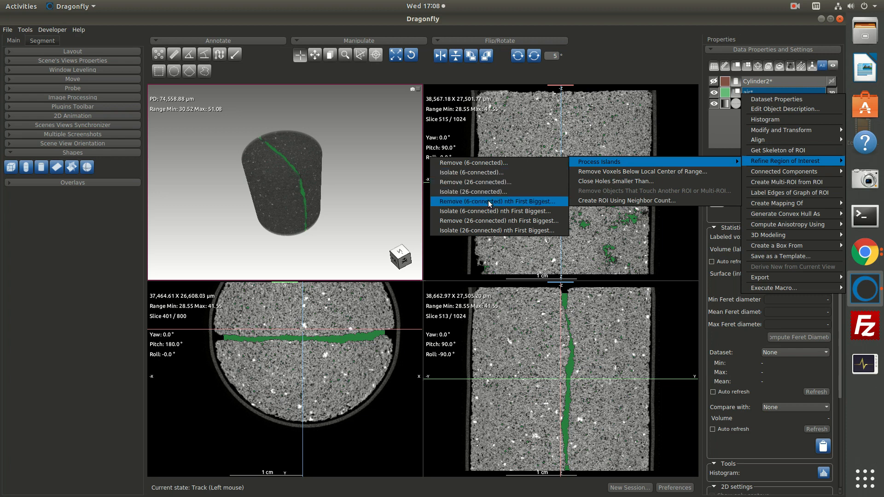
{"action": "mouse_move", "coordinate": [488, 211]}
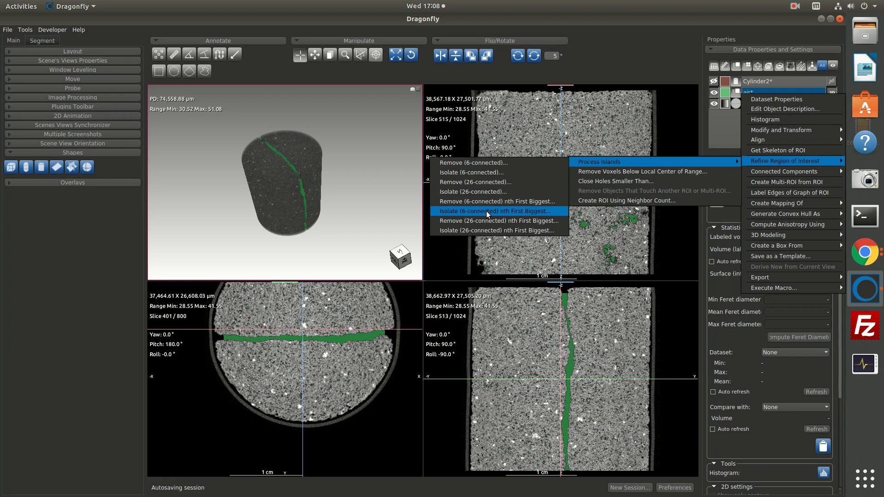
{"action": "mouse_move", "coordinate": [510, 215]}
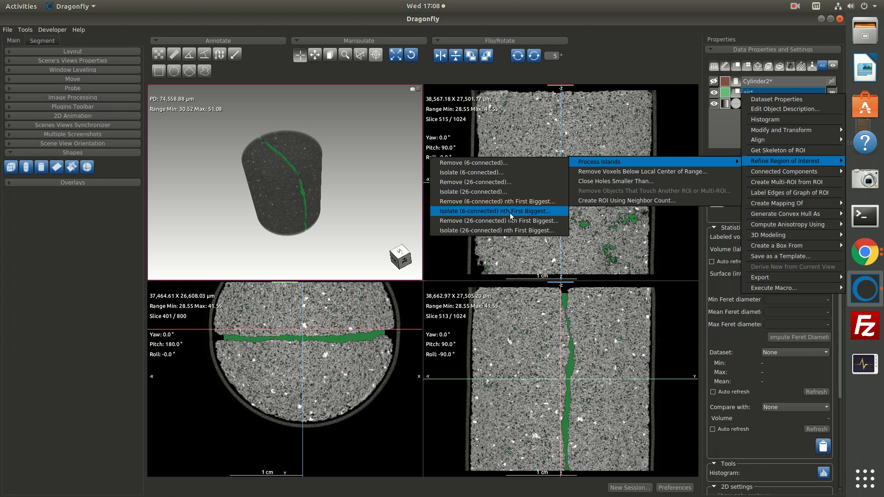
Isolate the air region's biggest 6-connected island, keeping a count of 1.
{"action": "left_click", "coordinate": [496, 210]}
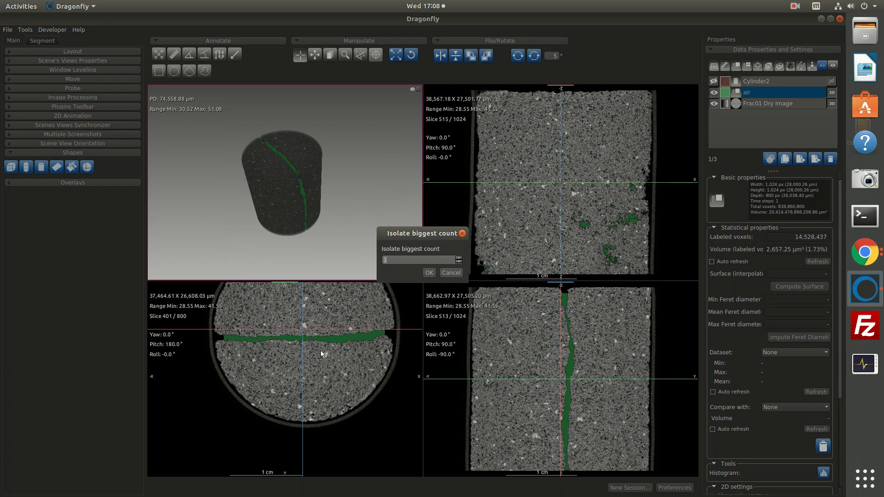
{"action": "left_click", "coordinate": [421, 259]}
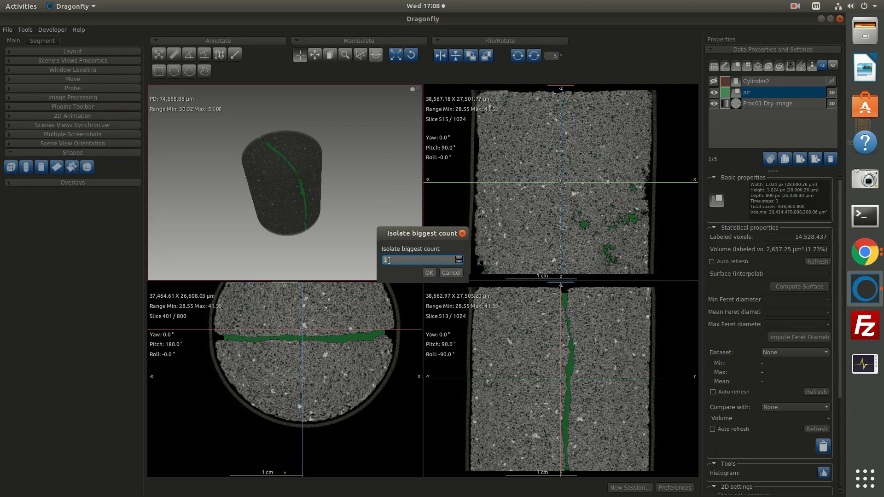
{"action": "left_click", "coordinate": [428, 272]}
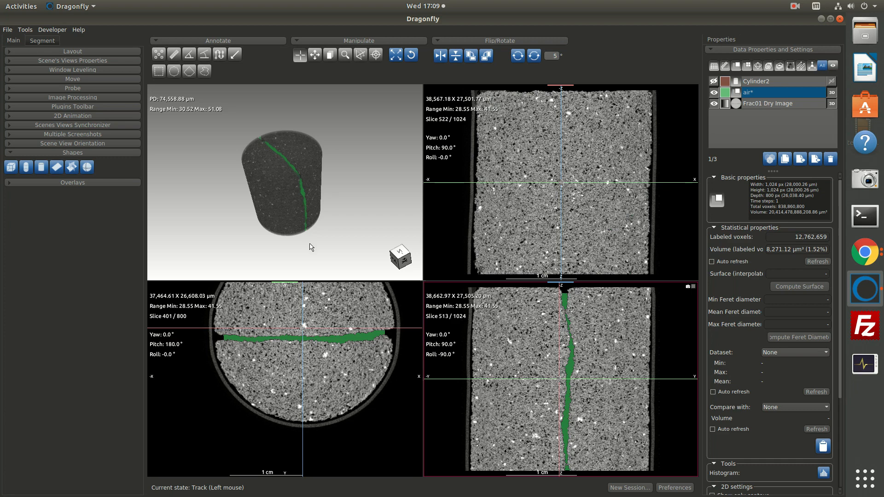
{"action": "mouse_move", "coordinate": [354, 357]}
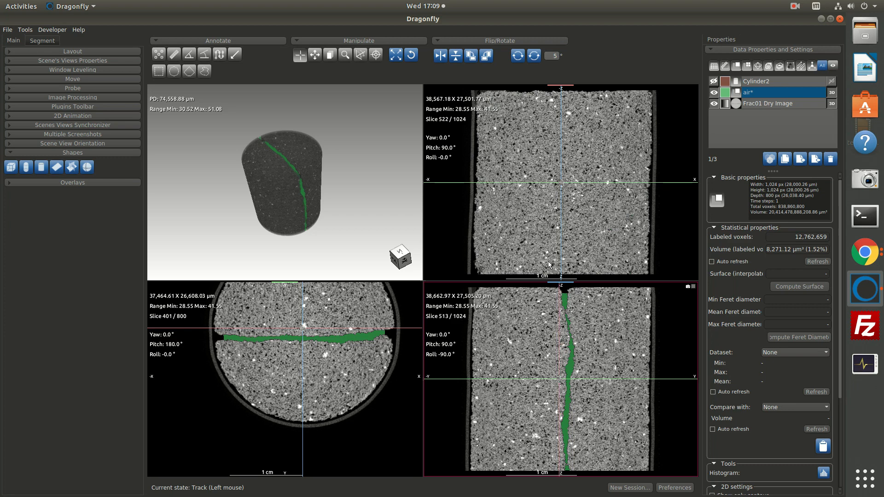
{"action": "mouse_move", "coordinate": [550, 241]}
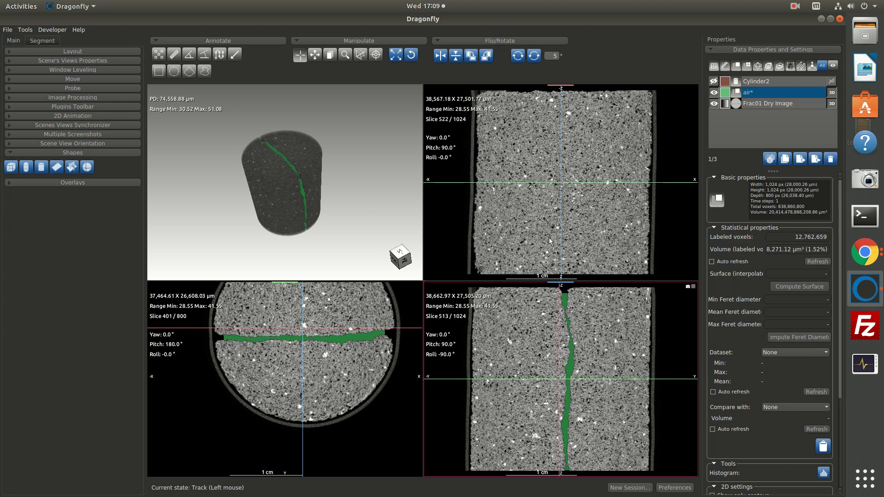
{"action": "mouse_move", "coordinate": [522, 238]}
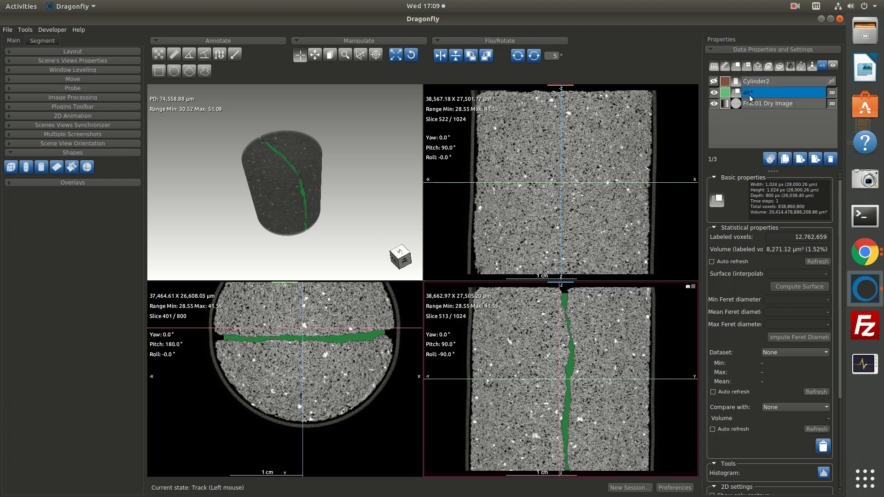
Export the air region to a Normal thickness mesh with smoothing enabled.
{"action": "left_click", "coordinate": [42, 40]}
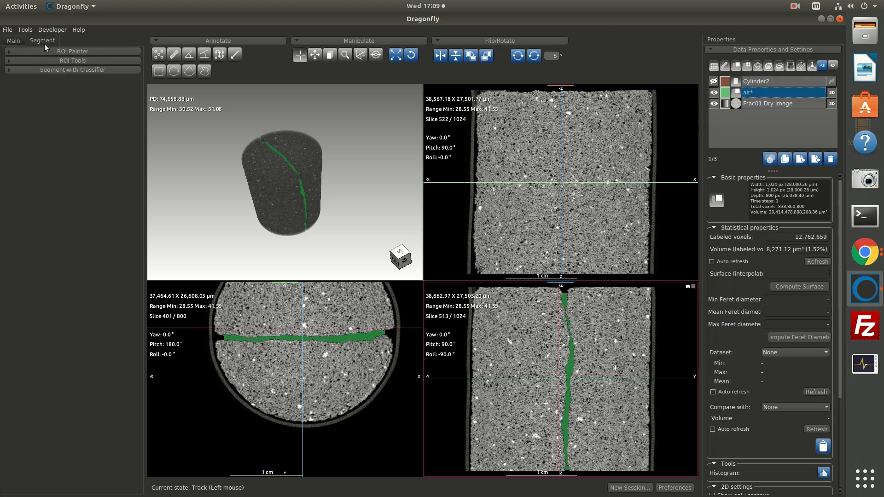
{"action": "left_click", "coordinate": [72, 60]}
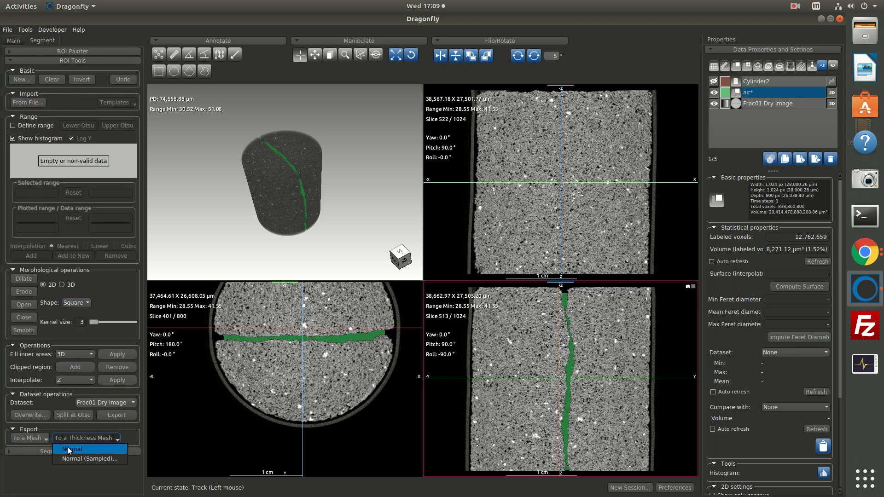
{"action": "left_click", "coordinate": [73, 449]}
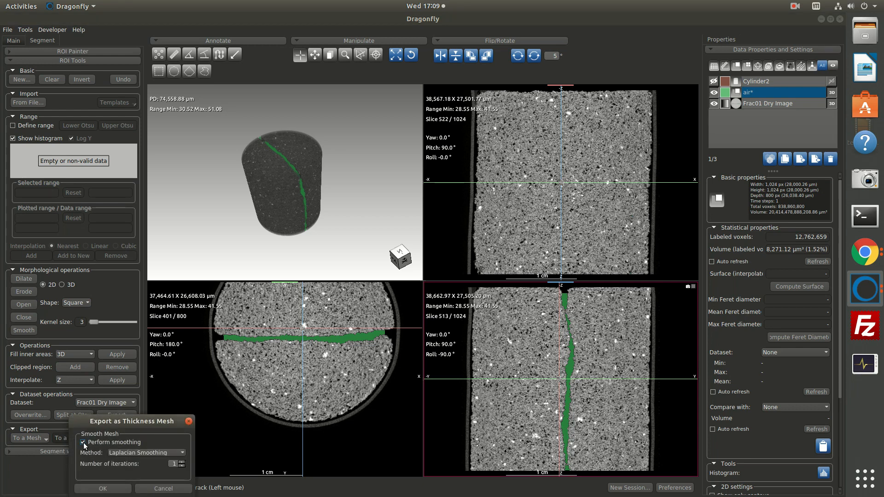
{"action": "left_click", "coordinate": [102, 488]}
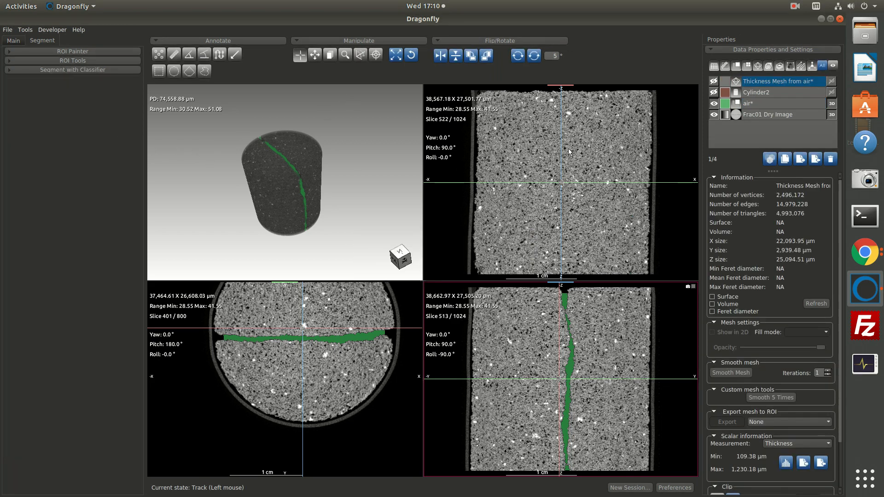
Export the thickness mesh, hide the green air ROI and turn on the mesh's Show in 2D.
{"action": "left_click", "coordinate": [714, 104]}
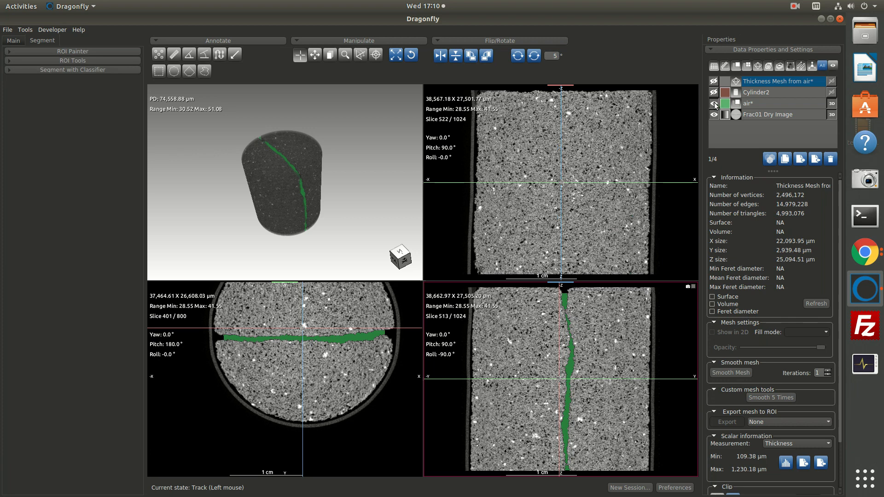
{"action": "left_click", "coordinate": [714, 103]}
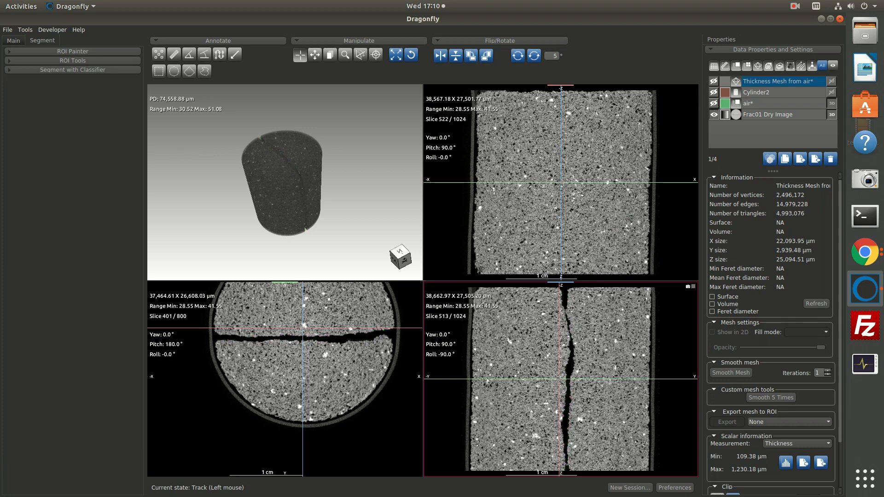
{"action": "left_click", "coordinate": [713, 332]}
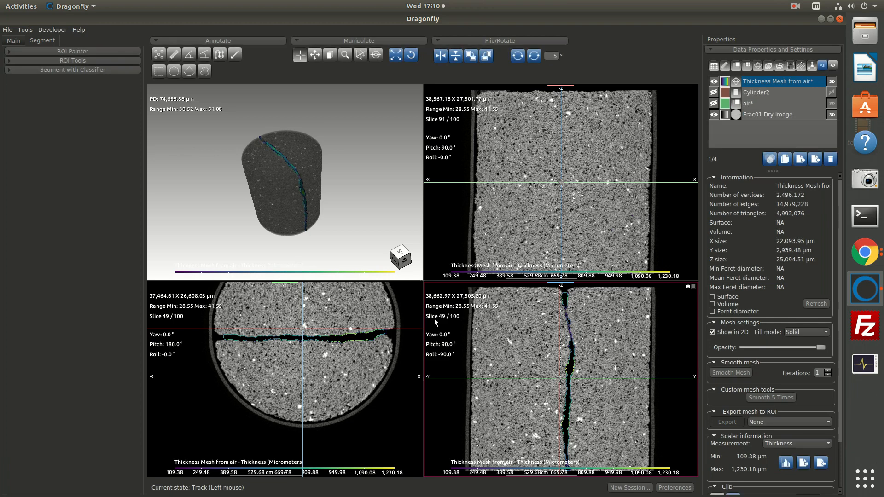
{"action": "mouse_move", "coordinate": [297, 73]}
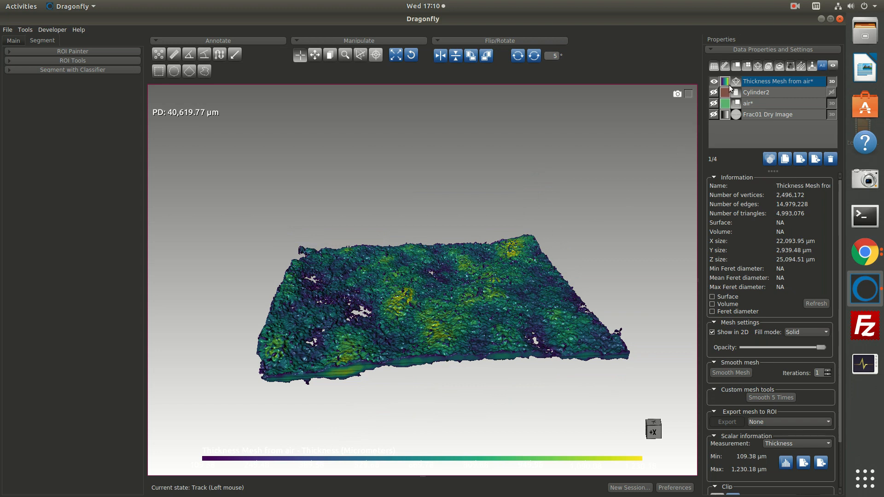
{"action": "mouse_move", "coordinate": [729, 88]}
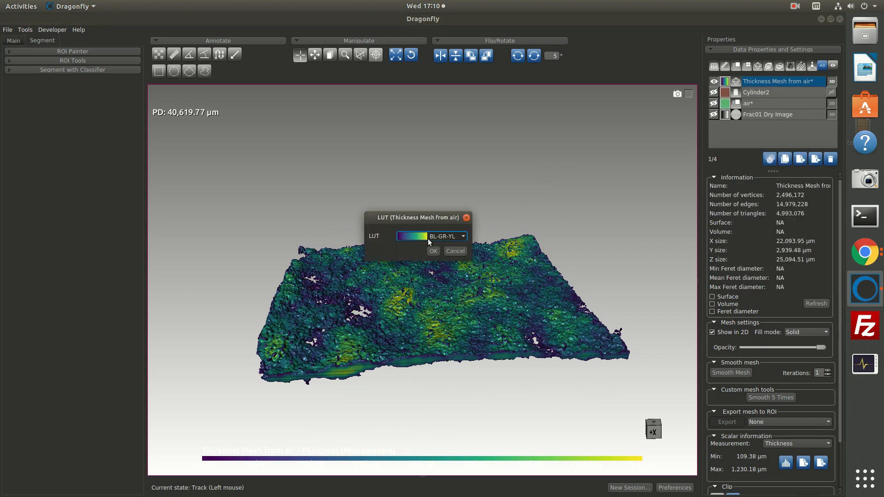
Recolour the thickness mesh with the rainbow PET (2) colour map.
{"action": "left_click", "coordinate": [463, 235]}
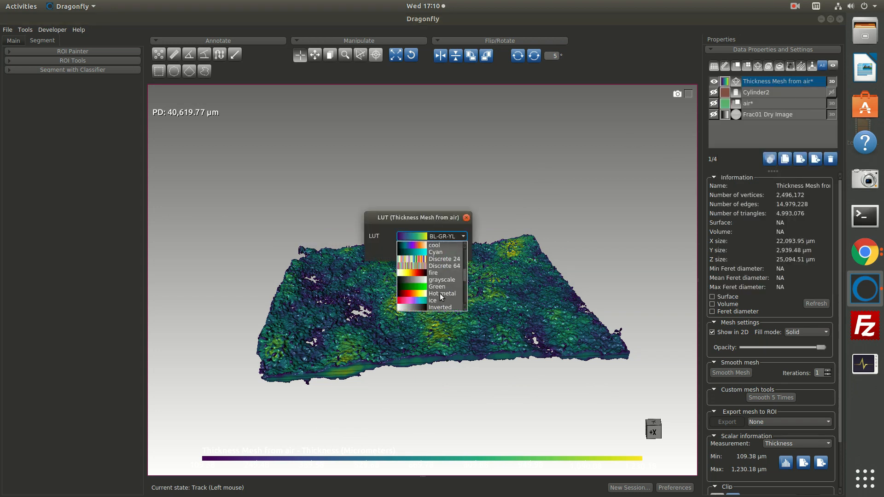
{"action": "left_click", "coordinate": [441, 293]}
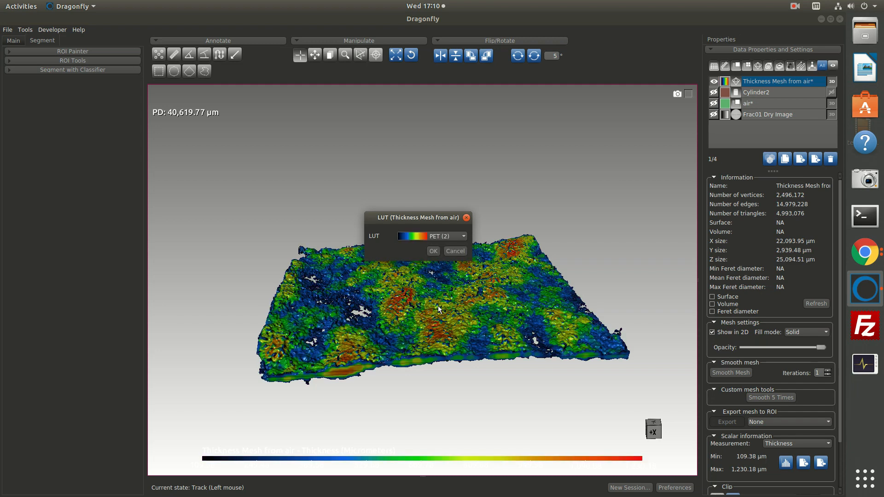
{"action": "left_click", "coordinate": [433, 251]}
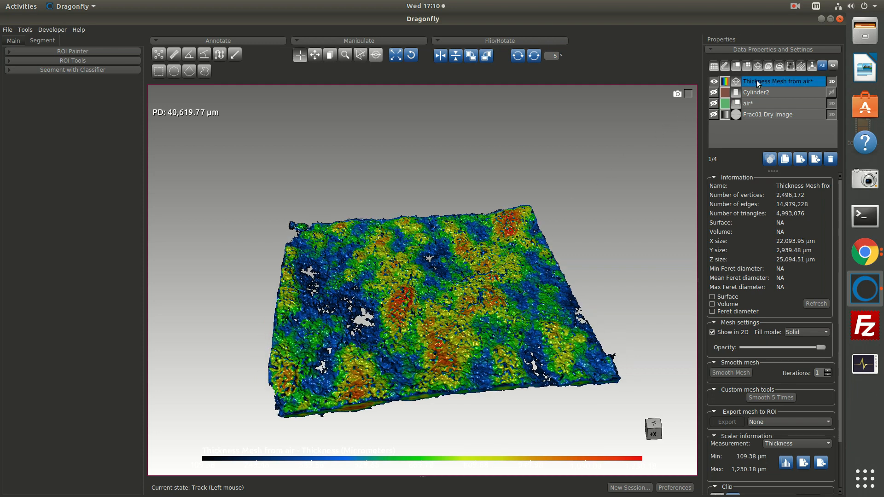
Use the thickness mesh's context menu to reposition its colour scale legend at the top of the 3D view.
{"action": "right_click", "coordinate": [778, 81]}
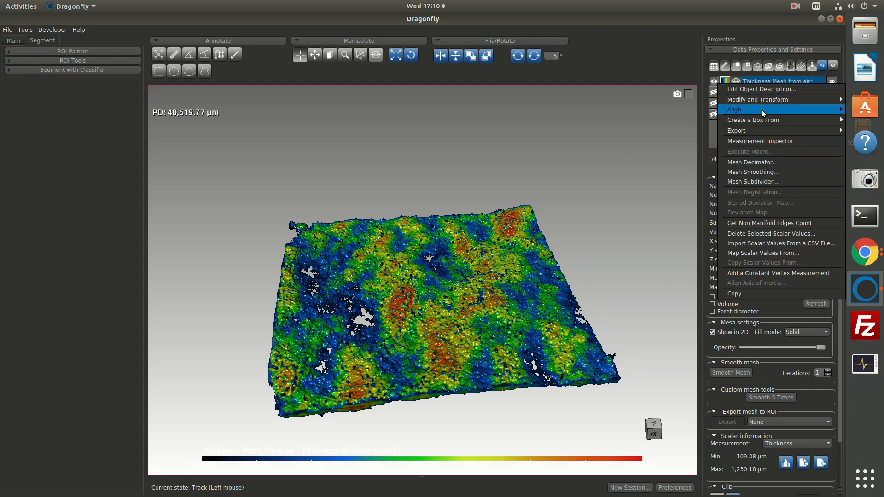
{"action": "left_click", "coordinate": [760, 141]}
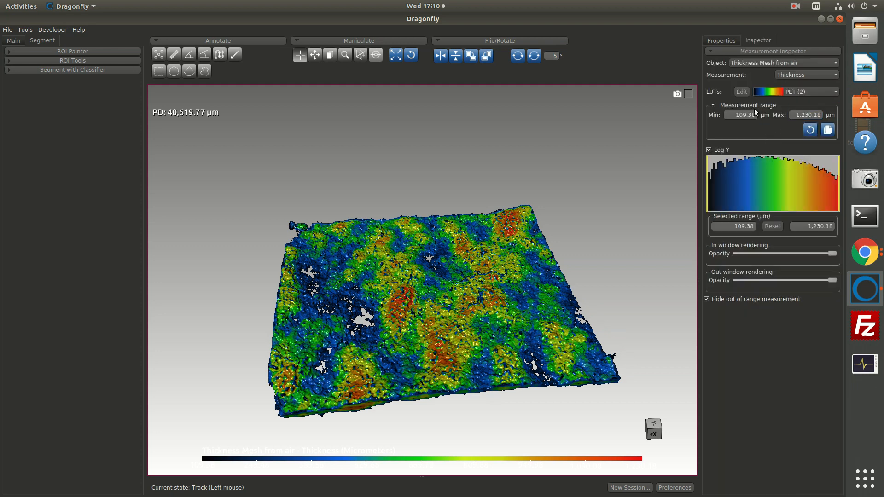
{"action": "mouse_move", "coordinate": [585, 311]}
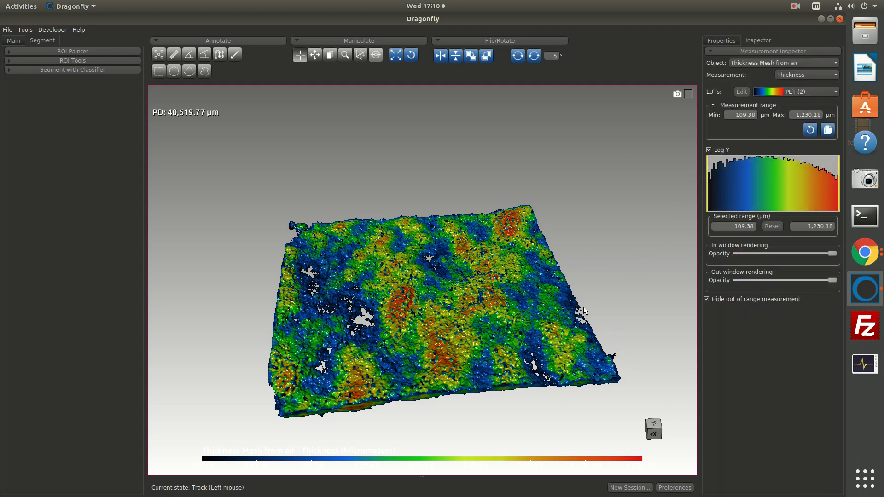
{"action": "mouse_move", "coordinate": [502, 297]}
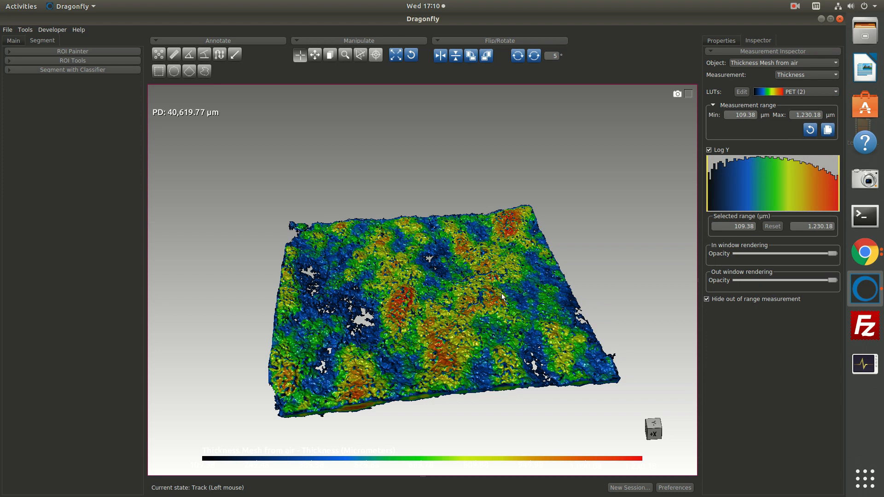
{"action": "mouse_move", "coordinate": [466, 342]}
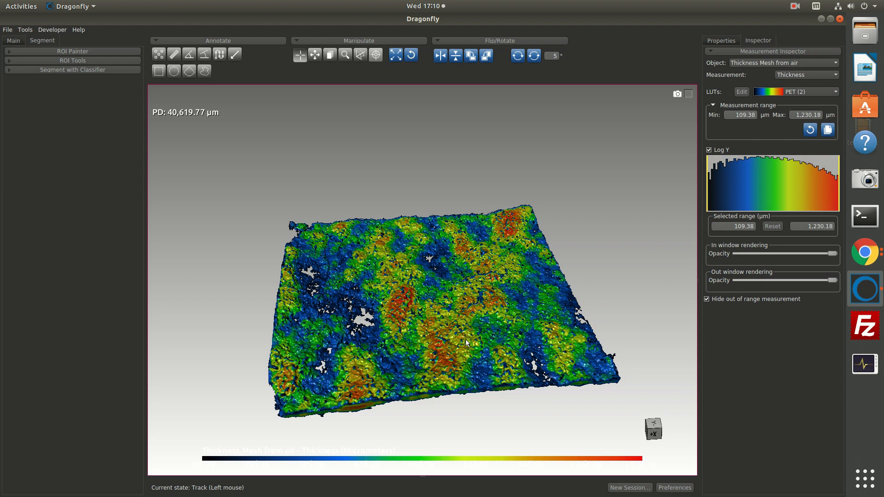
{"action": "mouse_move", "coordinate": [489, 343]}
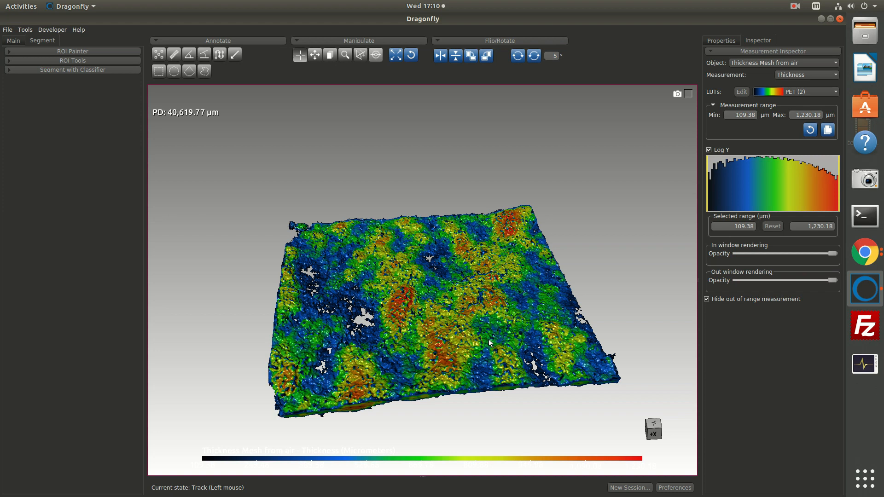
{"action": "mouse_move", "coordinate": [457, 336]}
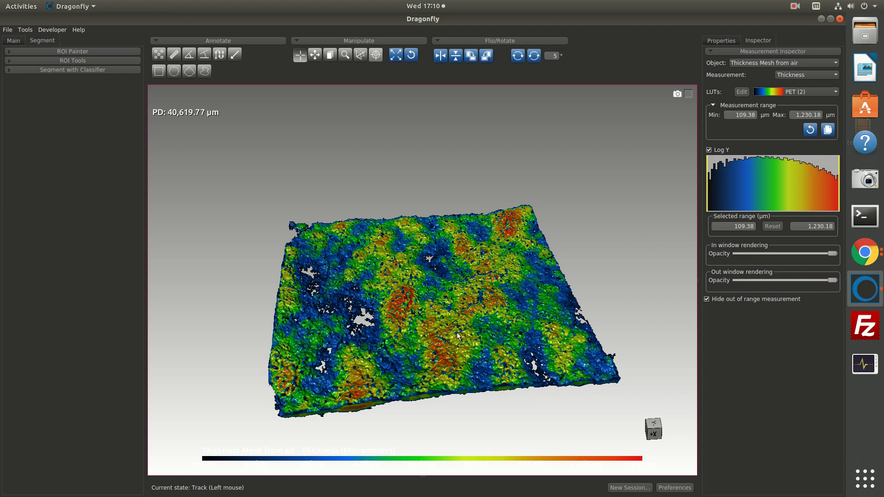
{"action": "mouse_move", "coordinate": [529, 254]}
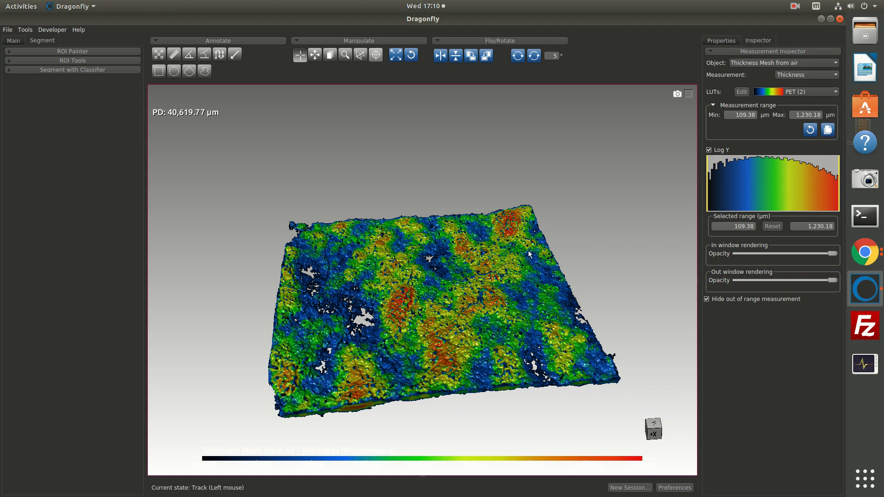
{"action": "mouse_move", "coordinate": [666, 166]}
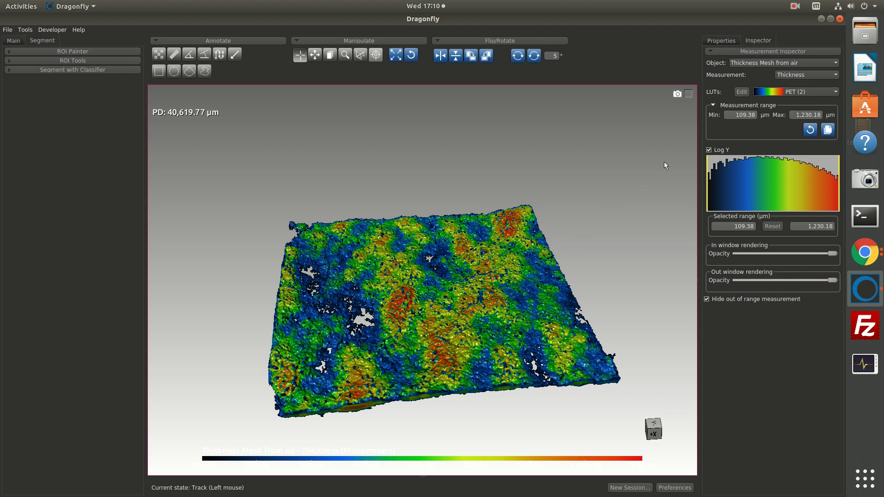
{"action": "left_click", "coordinate": [806, 74]}
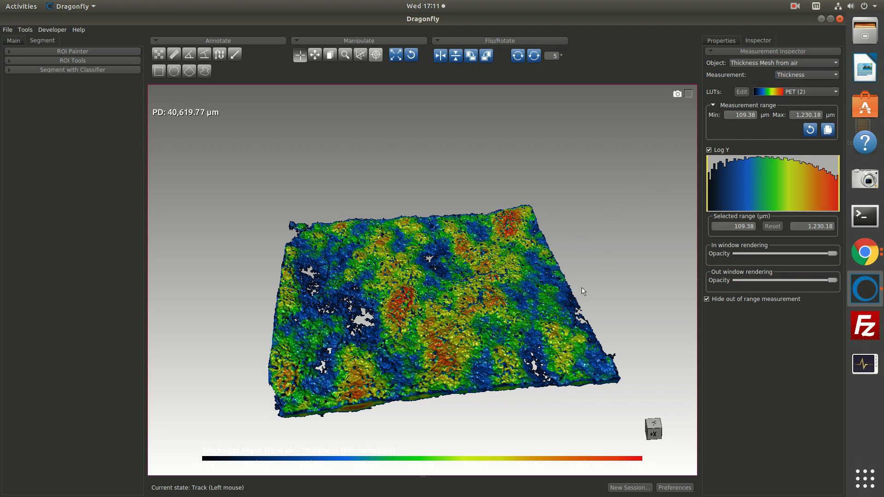
{"action": "mouse_move", "coordinate": [410, 303]}
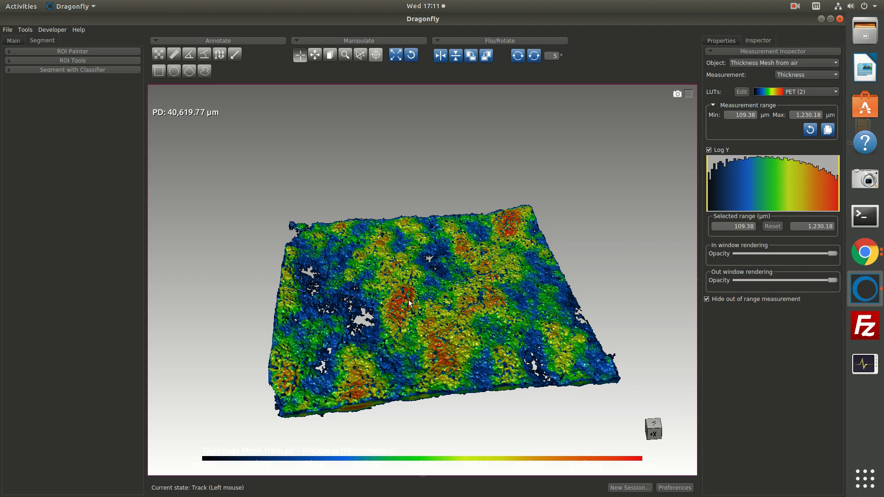
{"action": "mouse_move", "coordinate": [679, 161]}
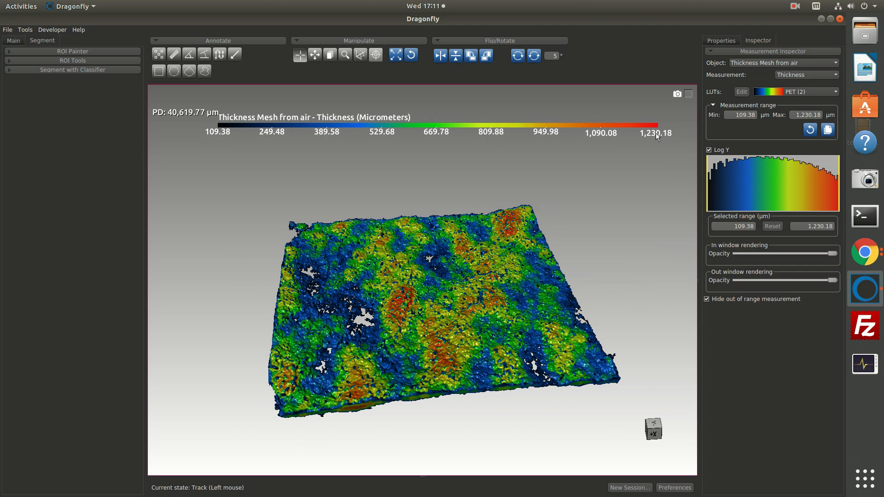
{"action": "mouse_move", "coordinate": [459, 341]}
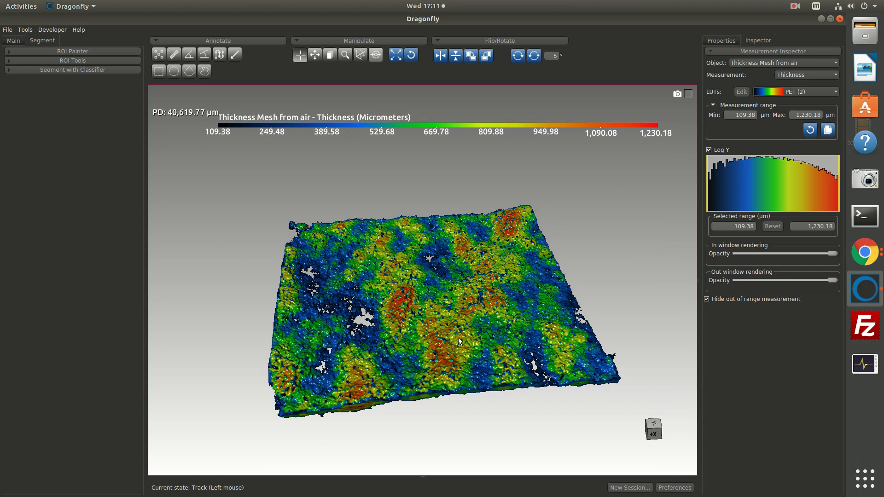
{"action": "mouse_move", "coordinate": [514, 139]}
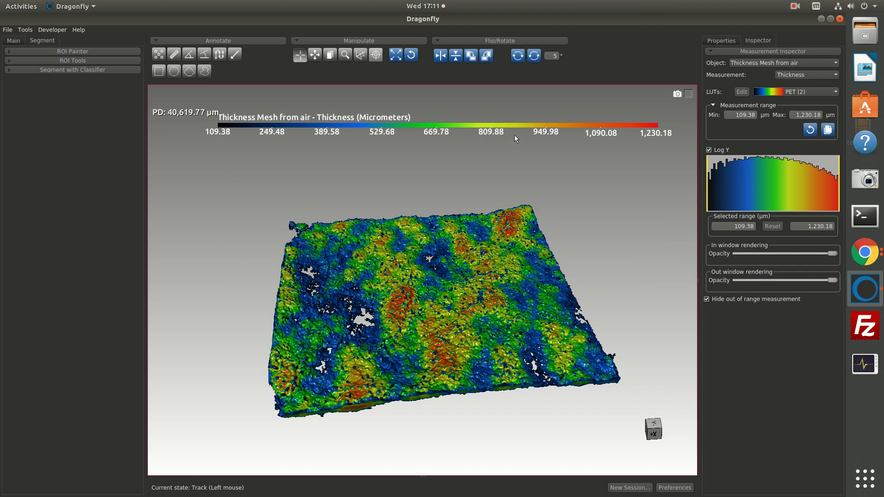
{"action": "mouse_move", "coordinate": [651, 137]}
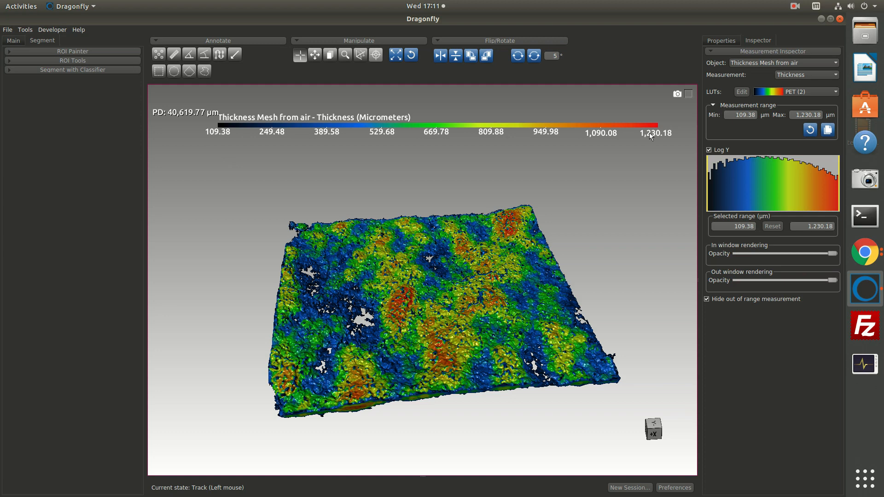
{"action": "mouse_move", "coordinate": [726, 114]}
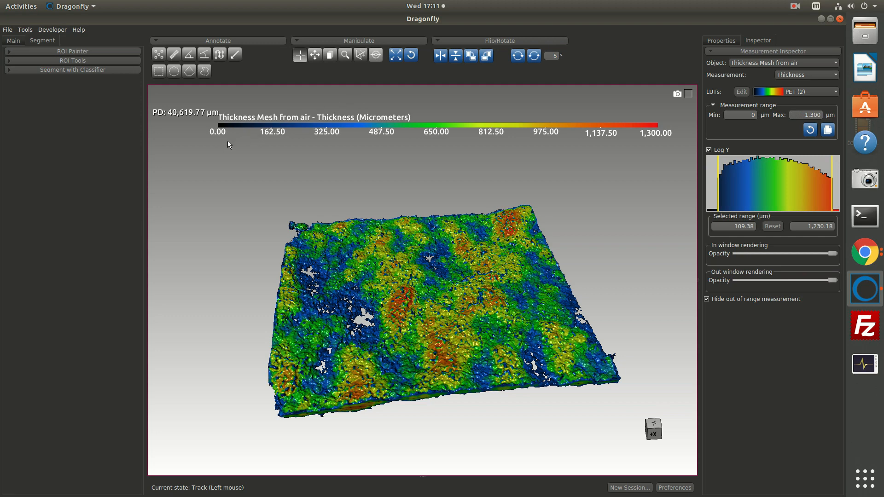
{"action": "mouse_move", "coordinate": [616, 149]}
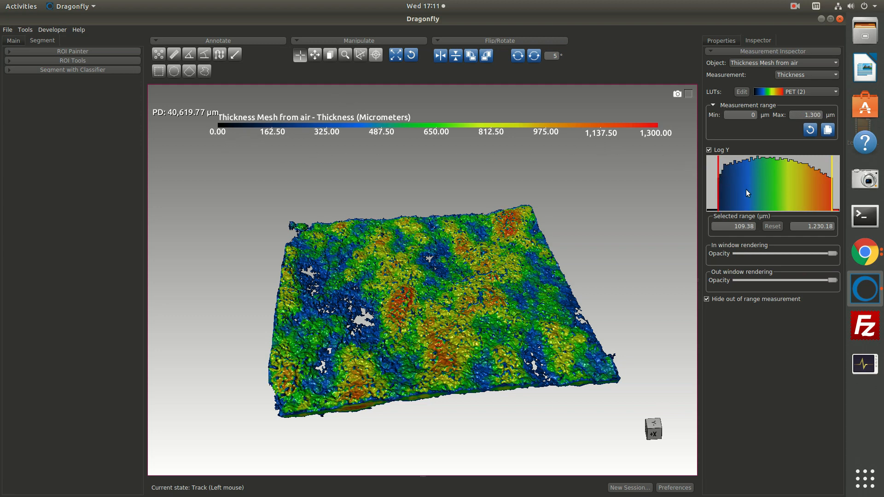
{"action": "mouse_move", "coordinate": [721, 206]}
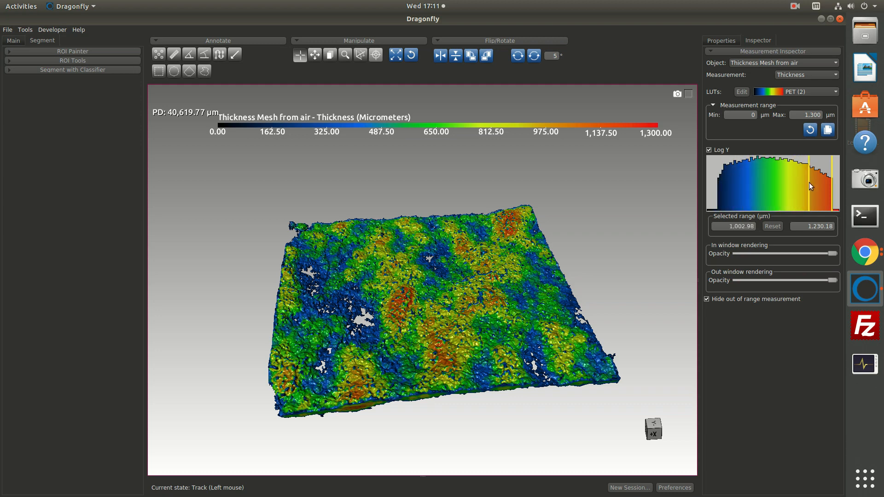
{"action": "mouse_move", "coordinate": [821, 191]}
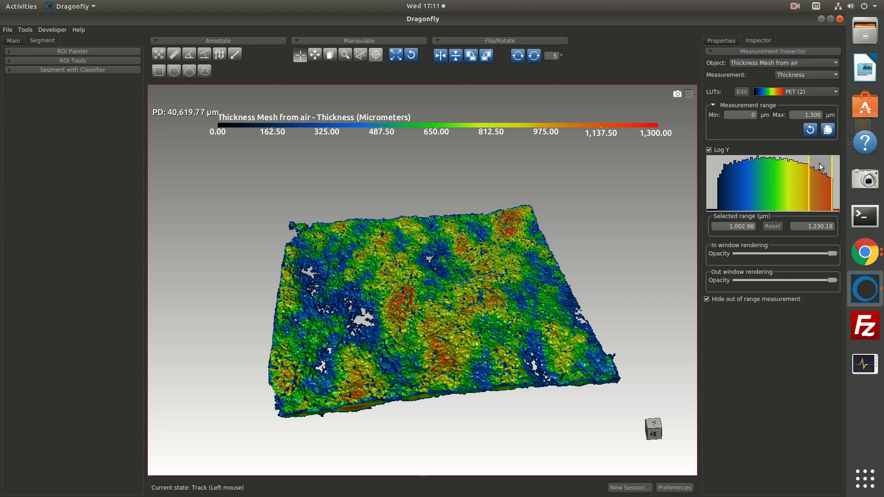
{"action": "mouse_move", "coordinate": [820, 191]}
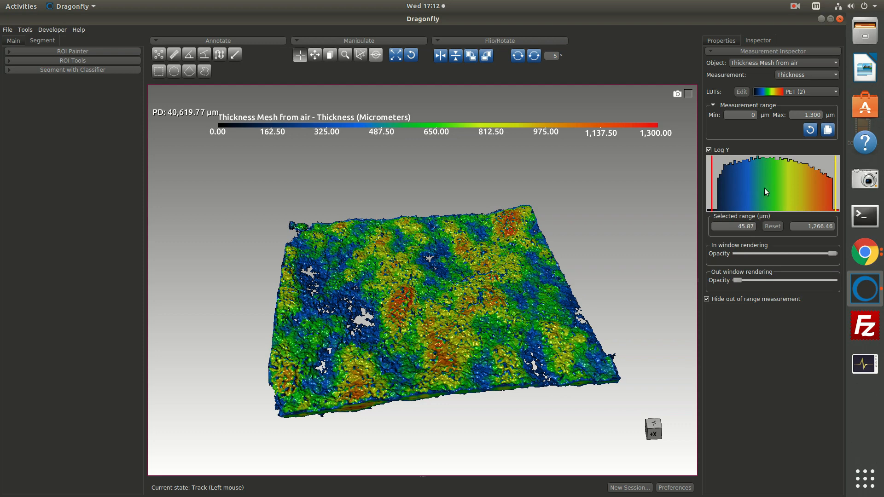
{"action": "mouse_move", "coordinate": [779, 192]}
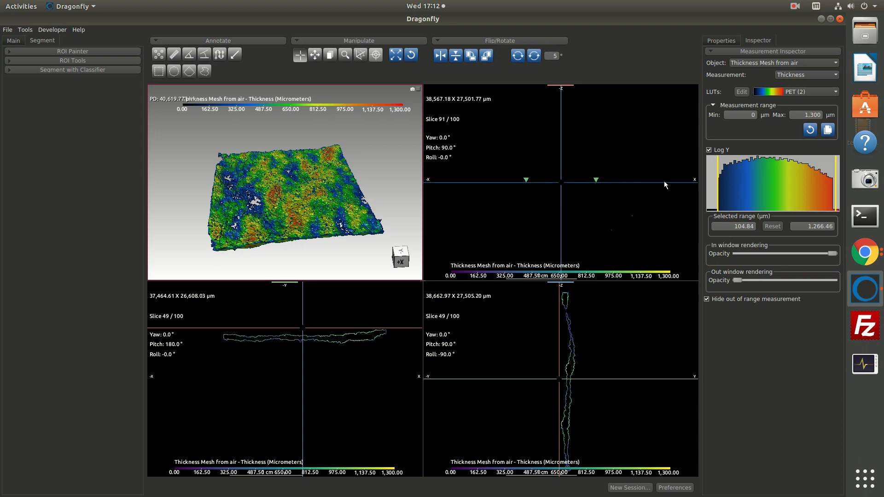
Make Frac01 Dry Image visible, then select Thickness Mesh from air, Frac01 Dry Image and Cylinder2.
{"action": "left_click", "coordinate": [758, 40]}
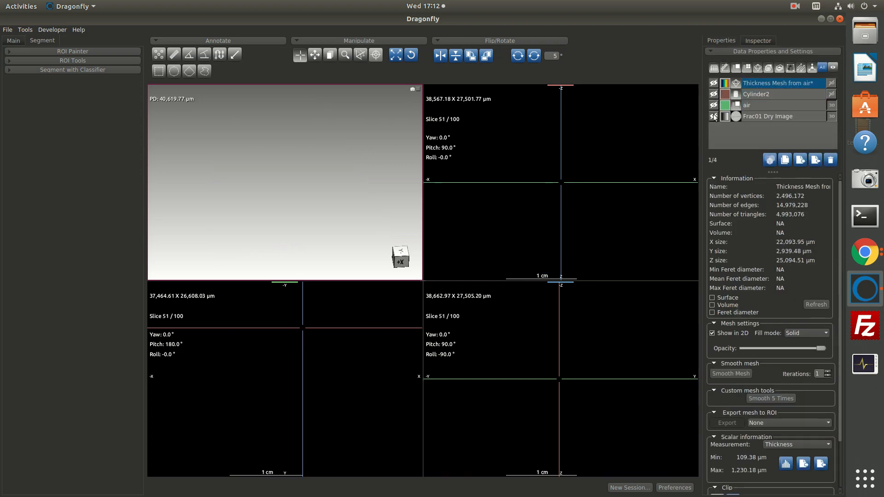
{"action": "left_click", "coordinate": [750, 106]}
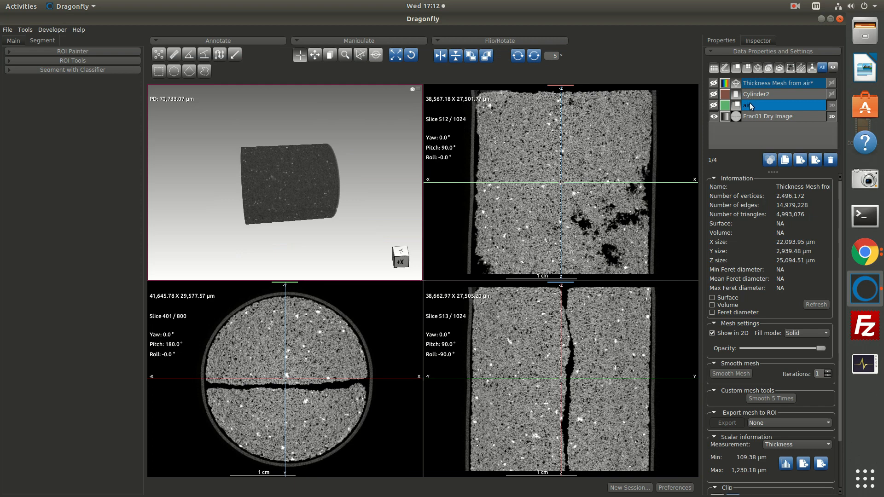
{"action": "left_click", "coordinate": [781, 83]}
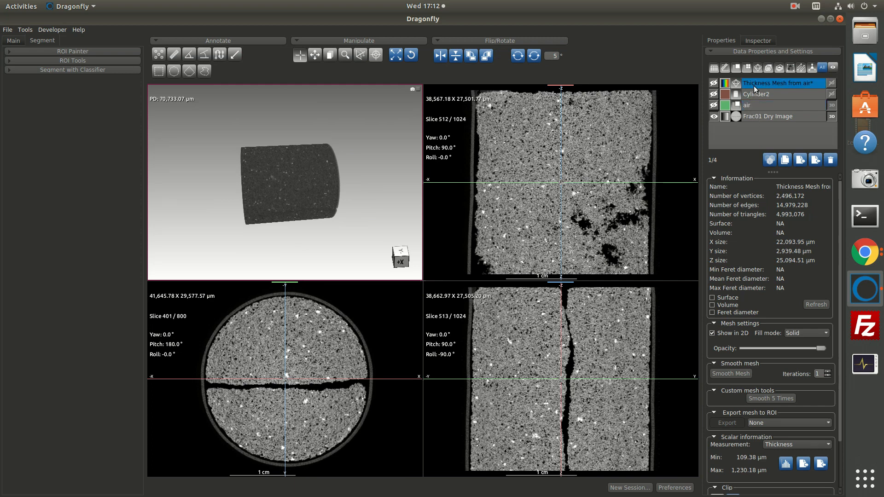
{"action": "left_click", "coordinate": [769, 116]}
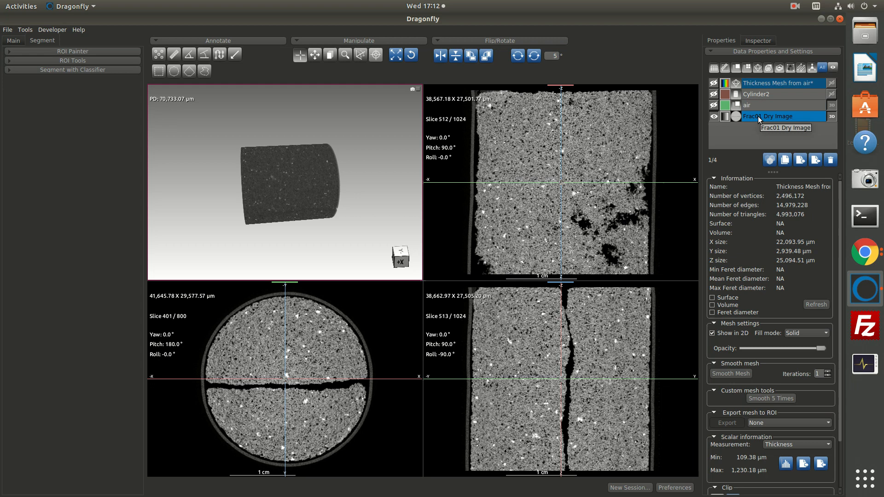
{"action": "left_click", "coordinate": [782, 94]}
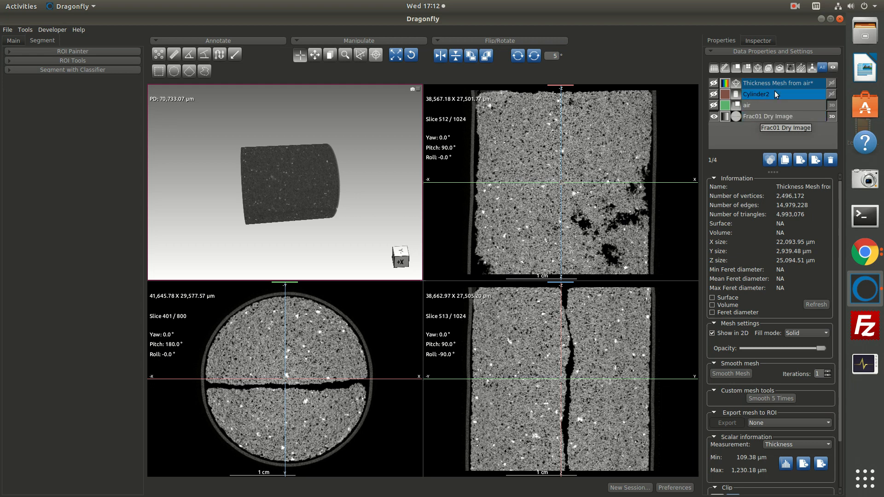
{"action": "left_click", "coordinate": [795, 6]}
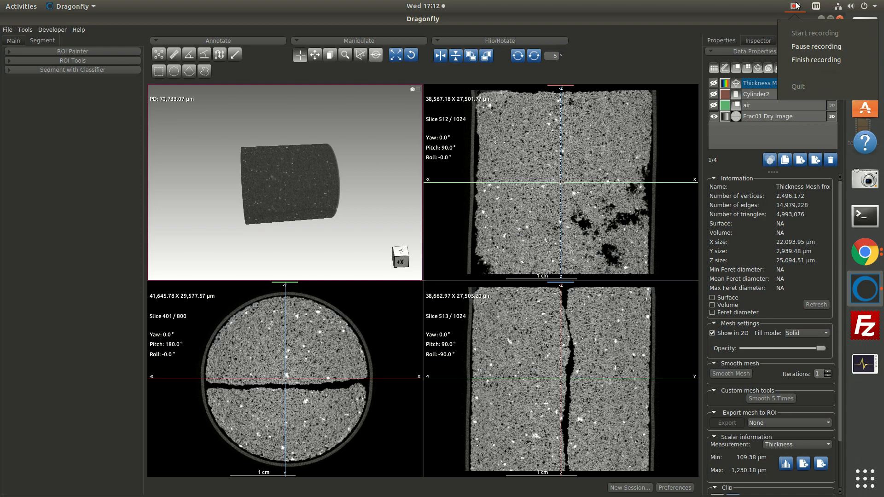